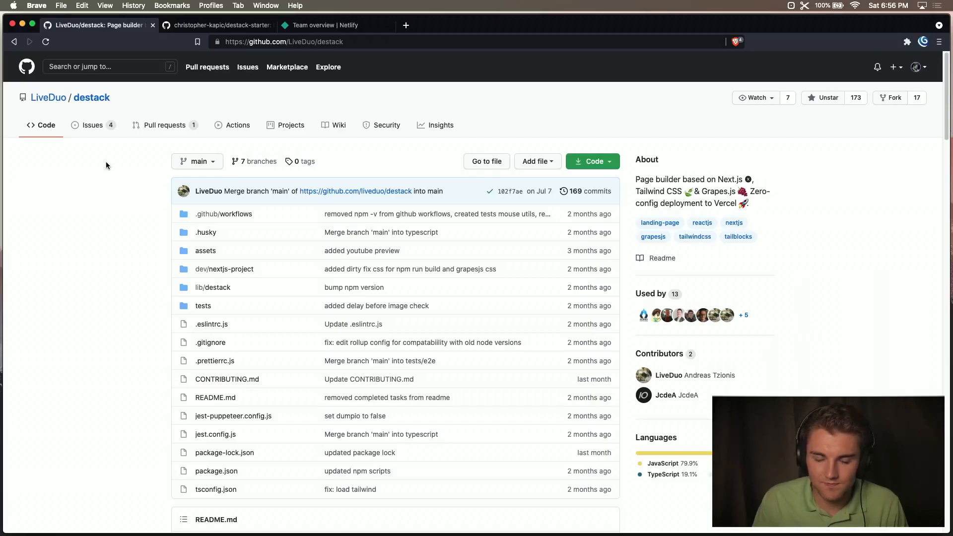
mouse_move(48, 97)
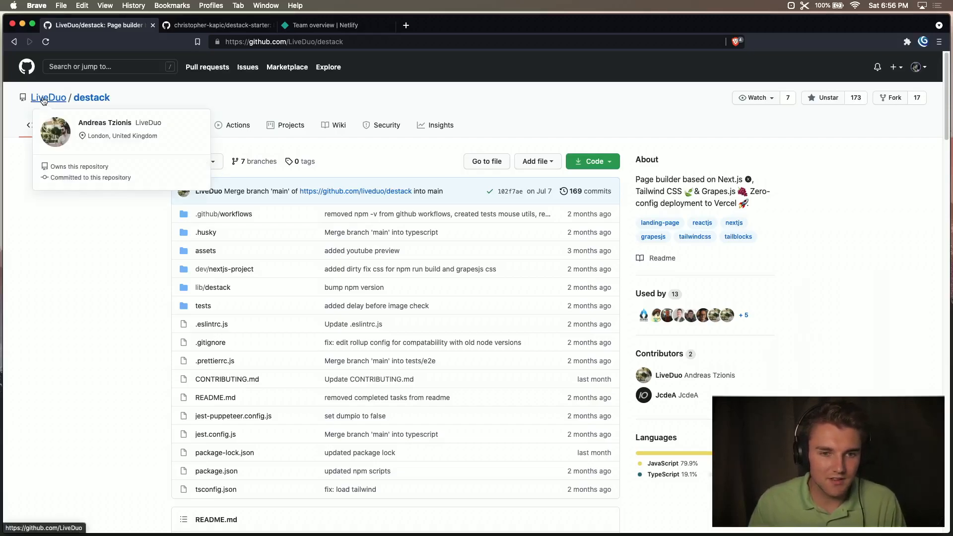
Compare the original destack-starter repository with your own template copy, ending on the copy.
scroll("down", 3)
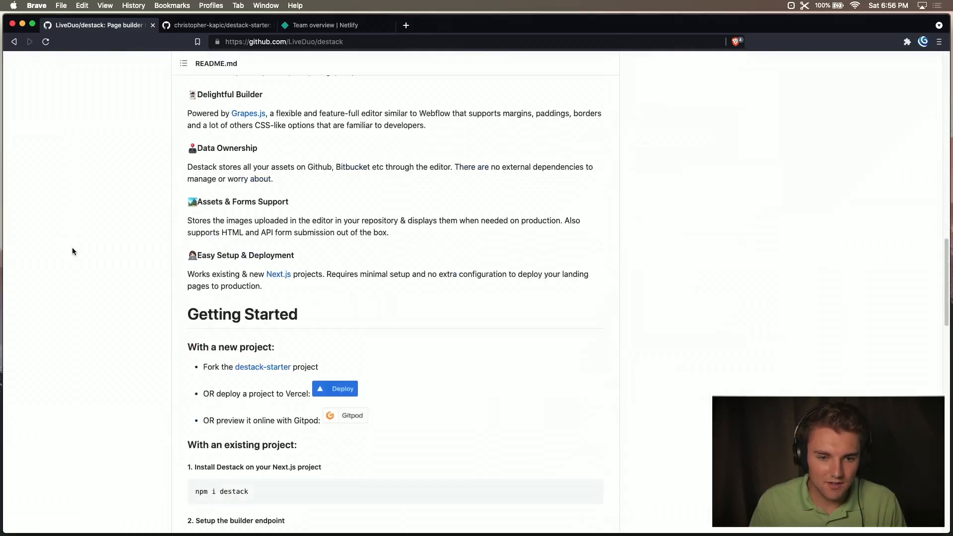
left_click(262, 366)
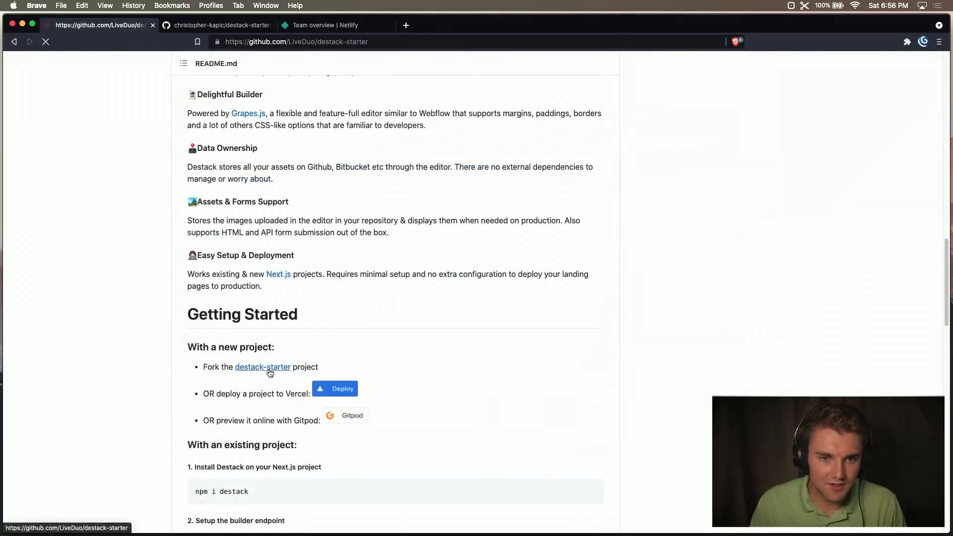
left_click(263, 367)
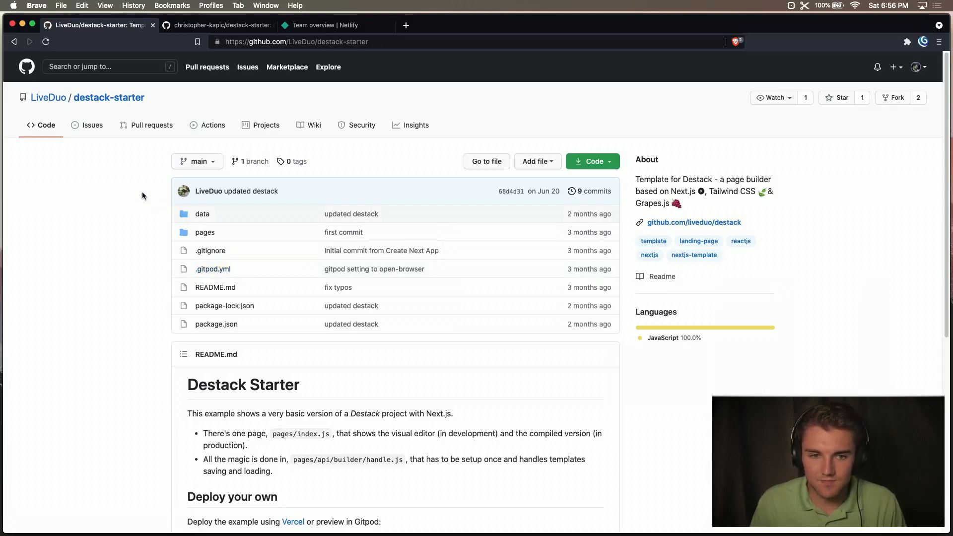
mouse_move(154, 172)
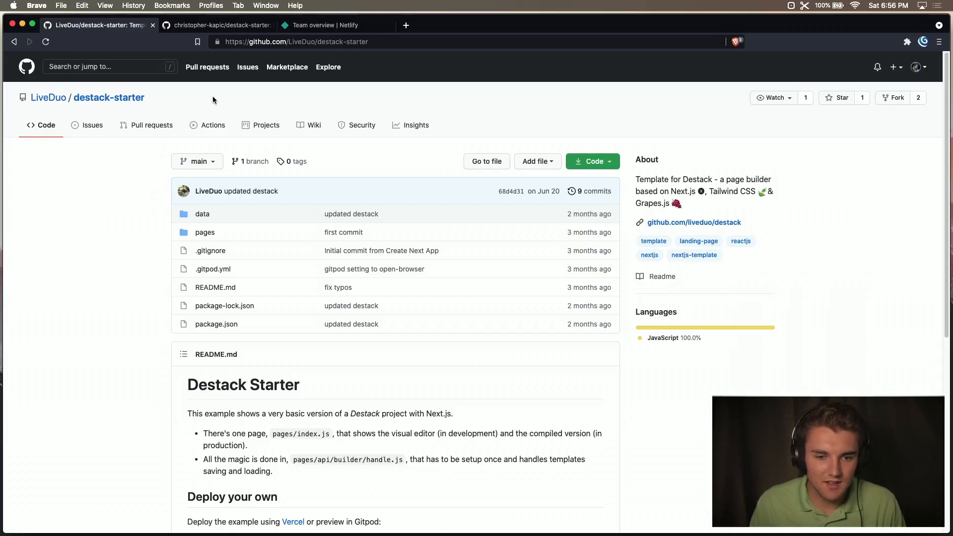
left_click(218, 25)
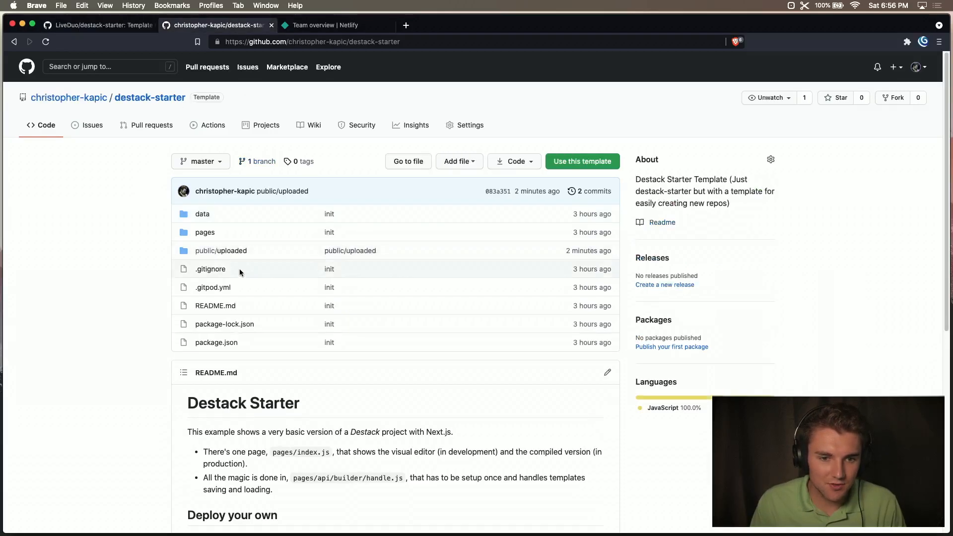
mouse_move(184, 110)
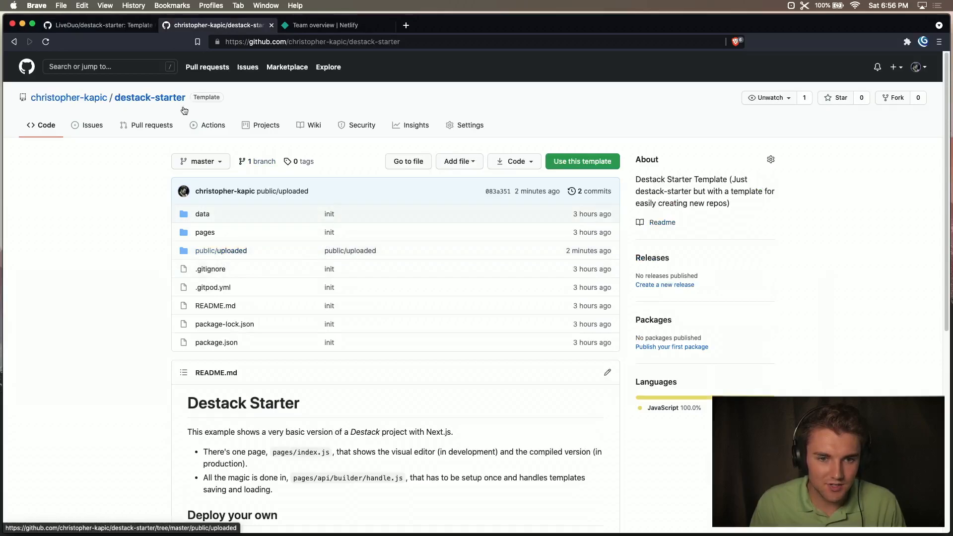
left_click(97, 25)
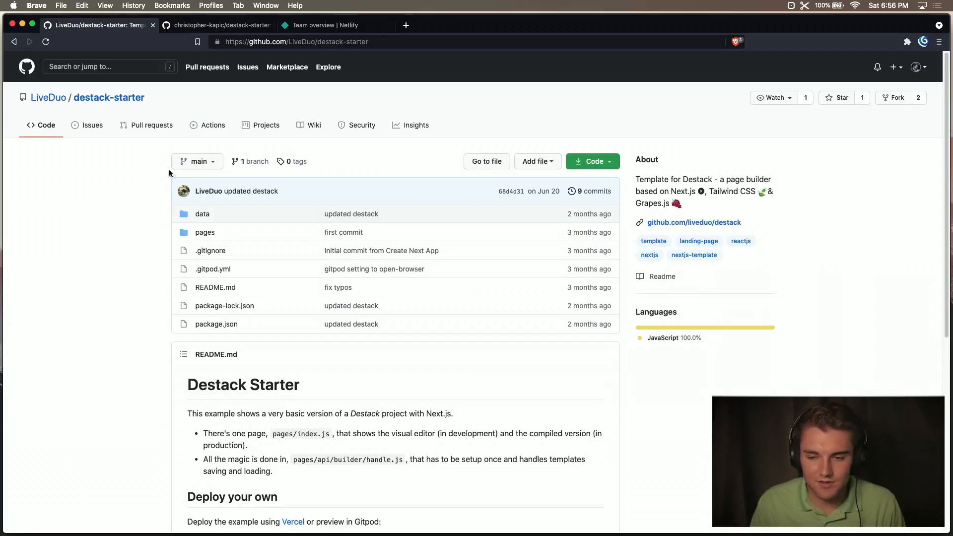
mouse_move(161, 221)
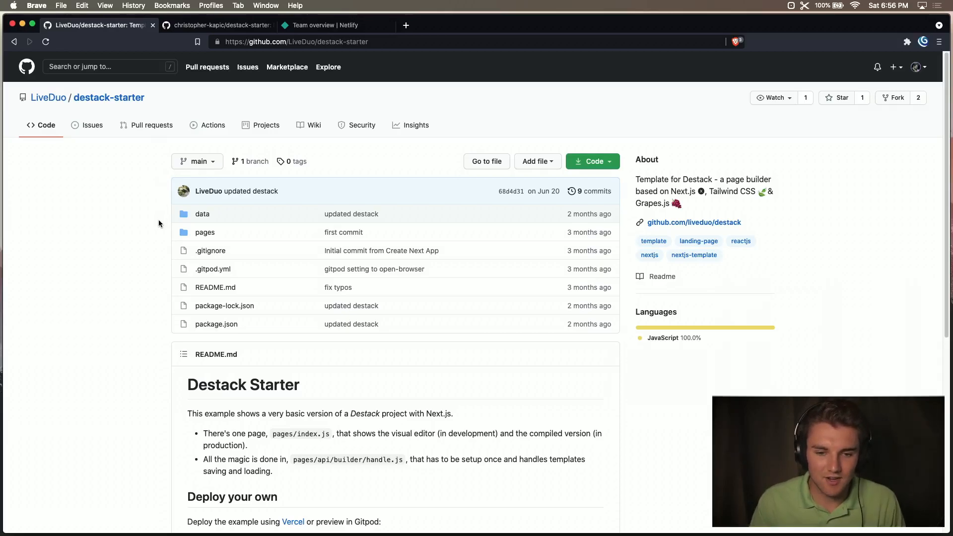
left_click(217, 25)
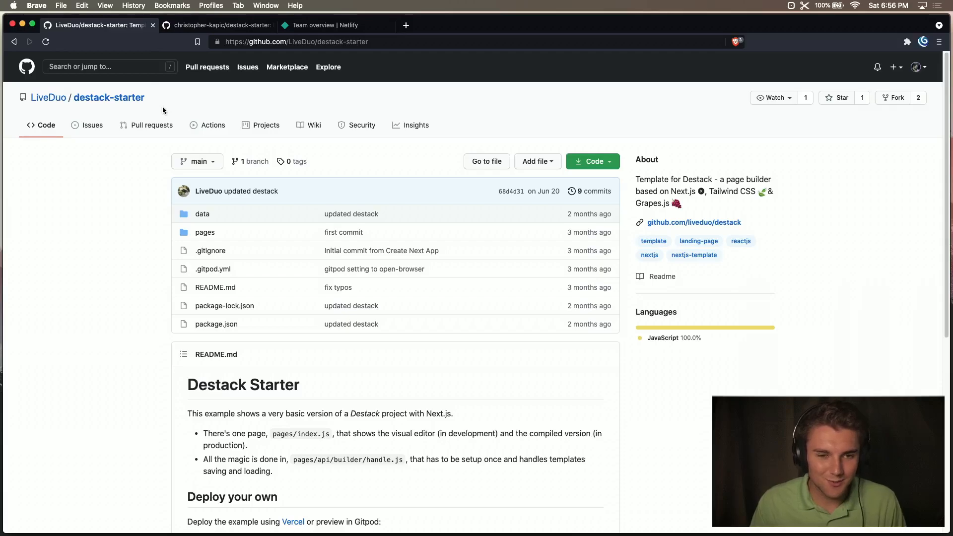
mouse_move(192, 72)
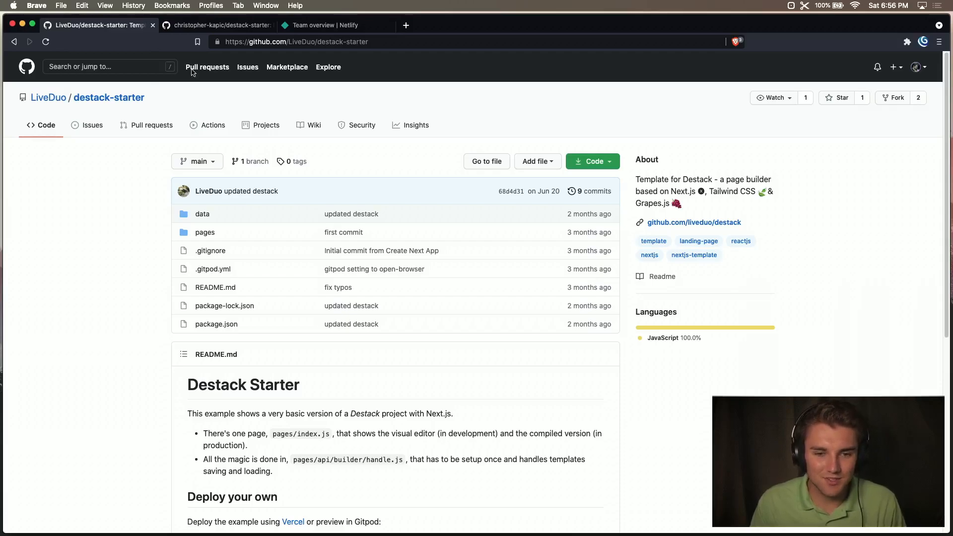
left_click(216, 25)
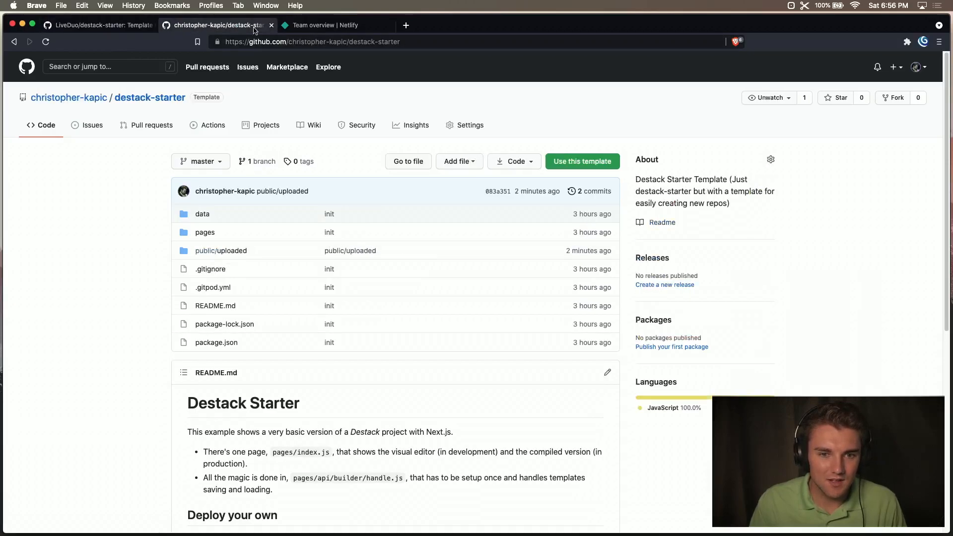
left_click(97, 25)
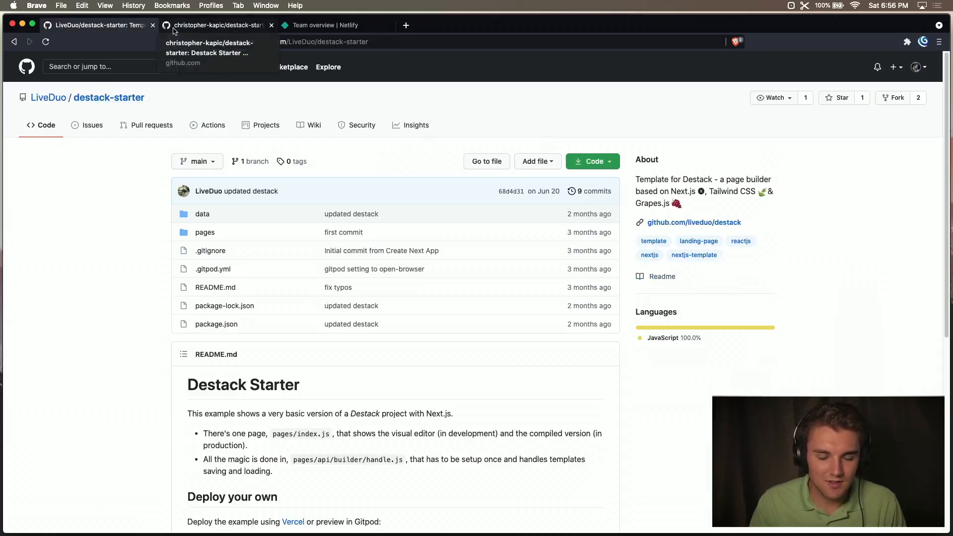
left_click(217, 25)
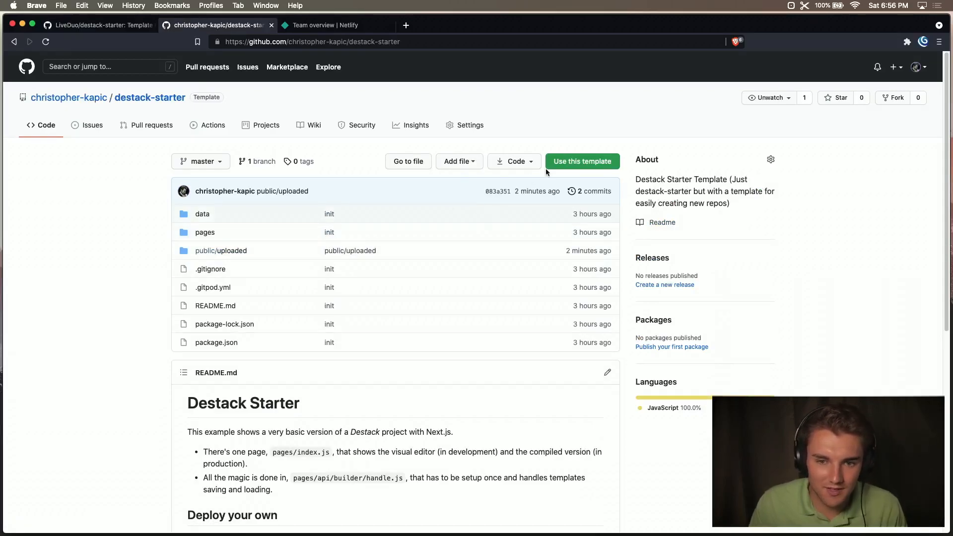
Name the new template-based repository demo-landing and create it.
left_click(582, 160)
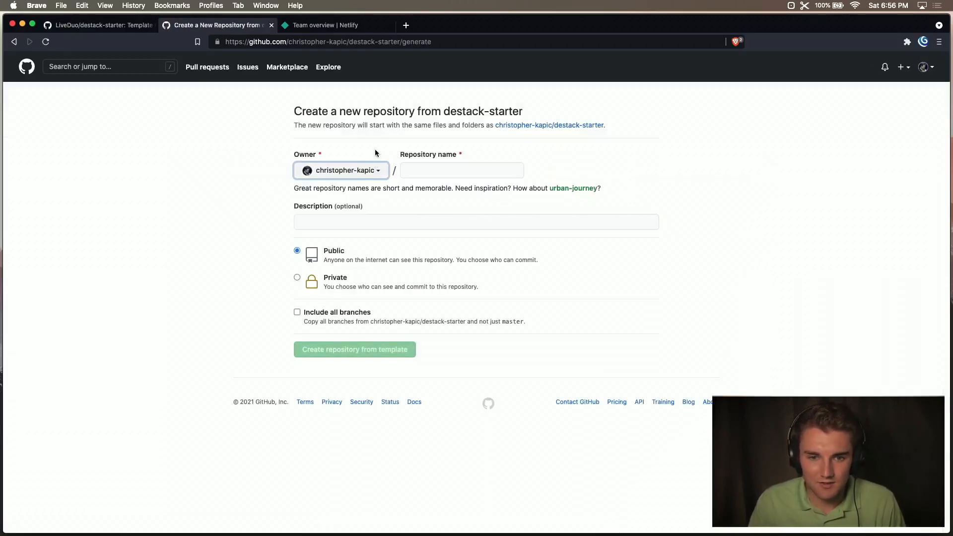
left_click(460, 170)
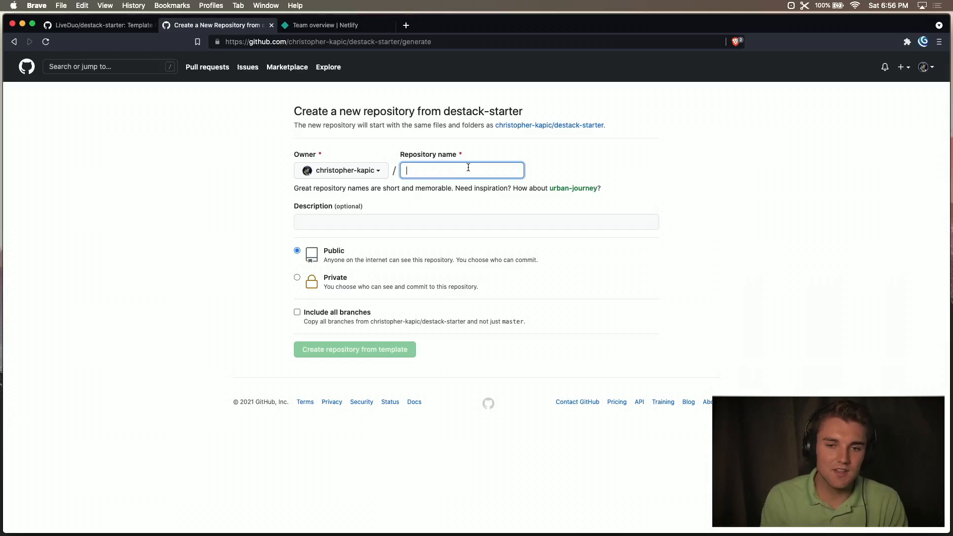
type("d")
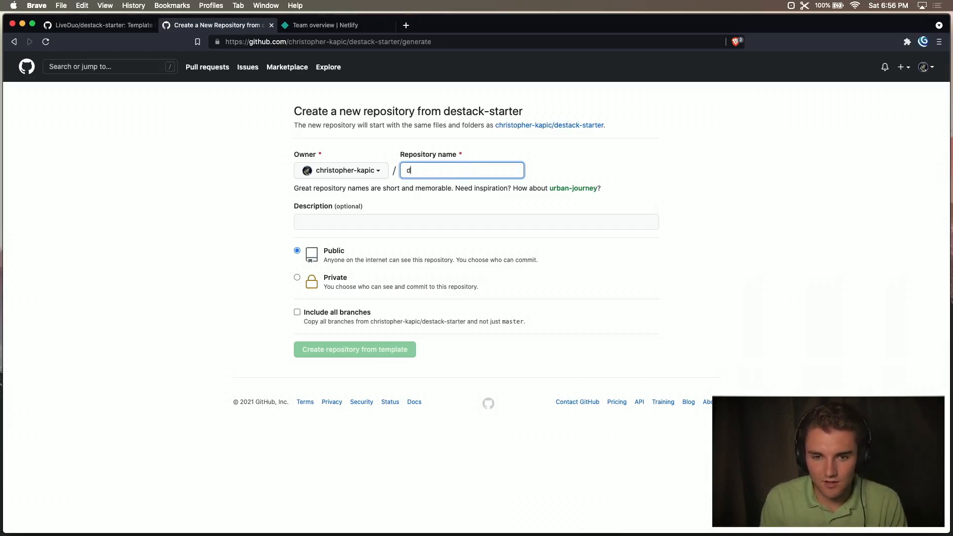
type("emo-landing")
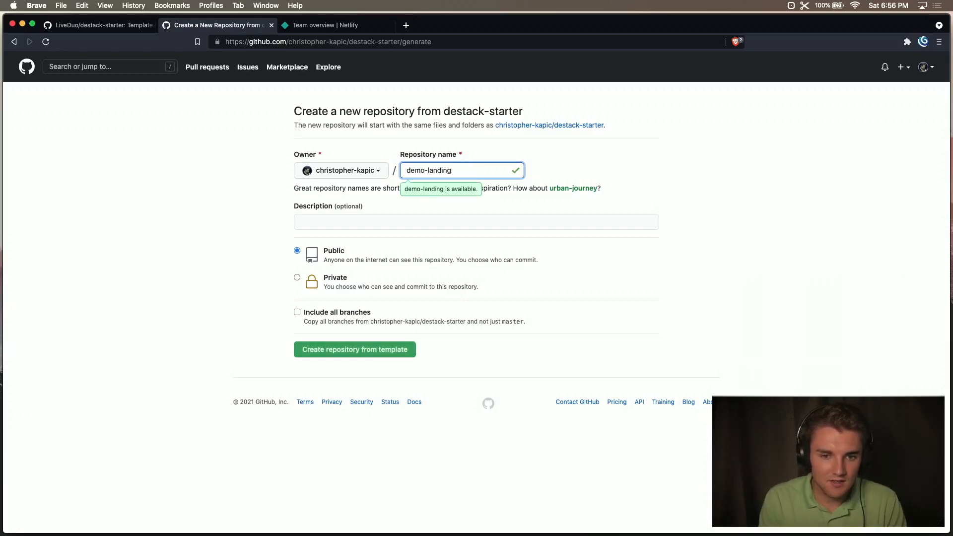
left_click(354, 349)
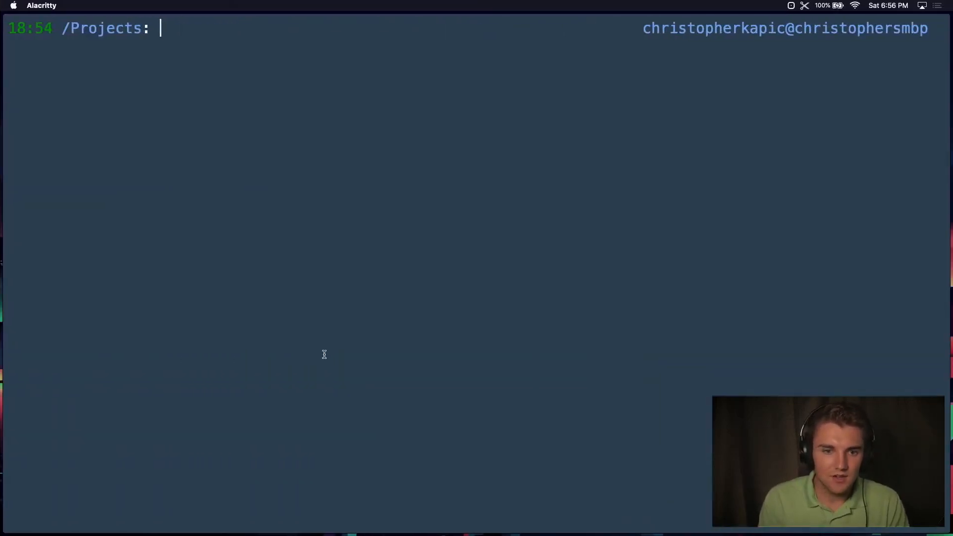
Clone the demo-landing repository from GitHub with git clone.
type("git clone https")
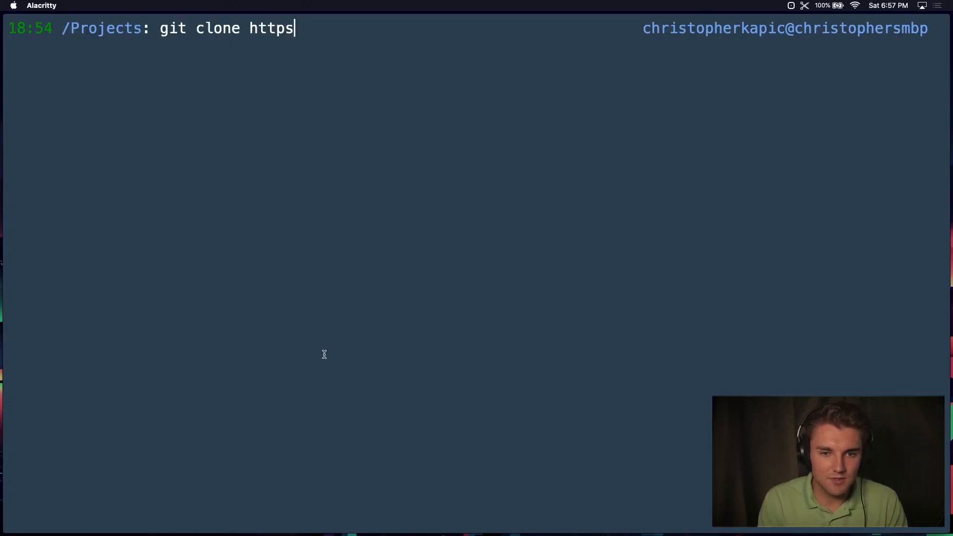
type("://")
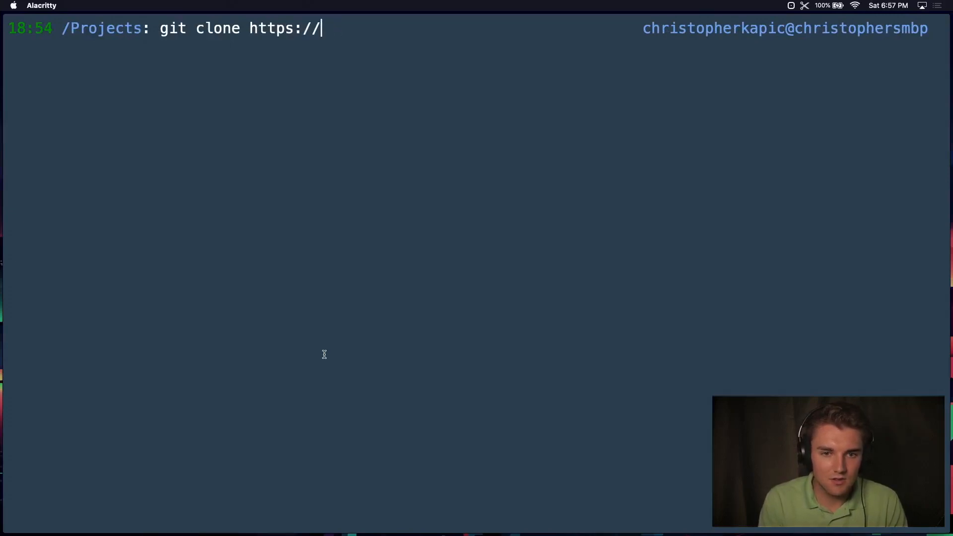
type("github.com/chir")
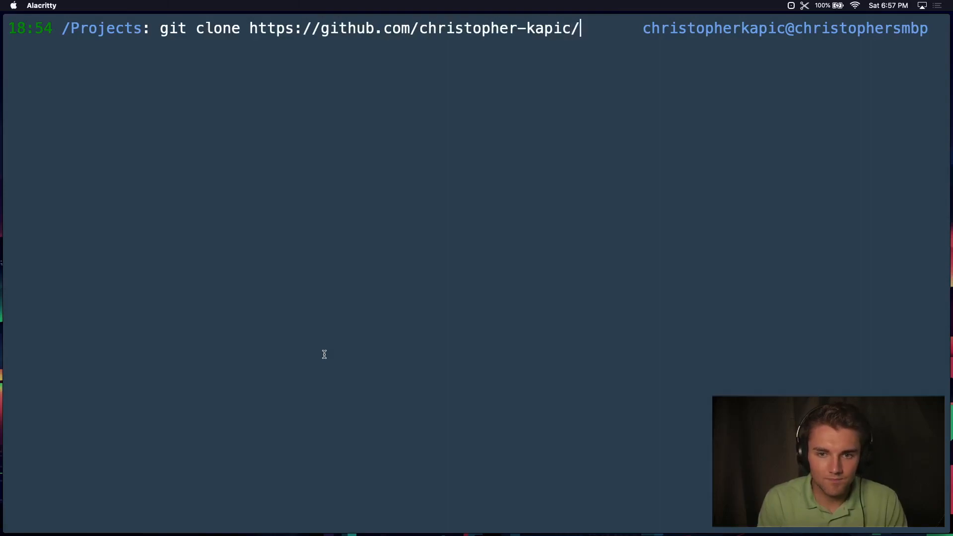
type("demo-landing.git")
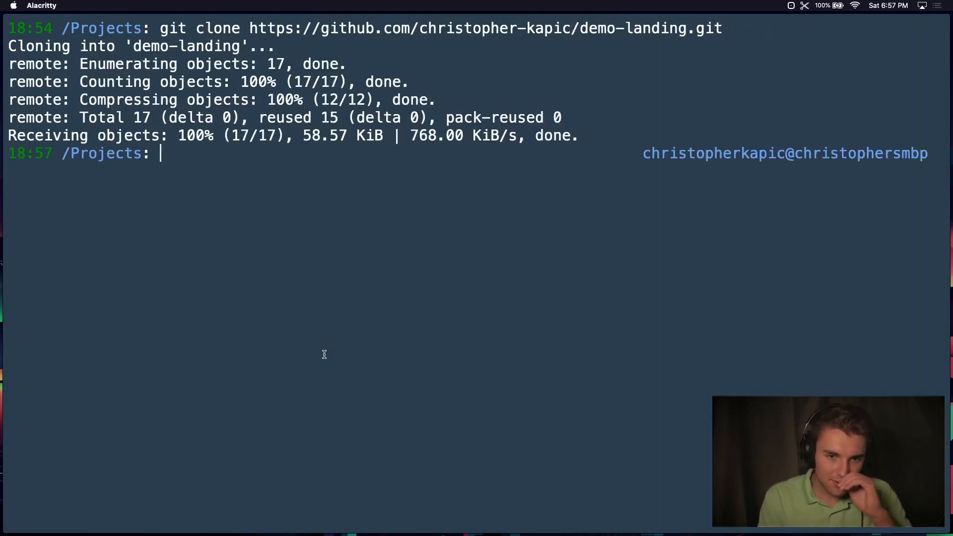
Enter demo-landing, install dependencies, and start the dev server with npm run dev.
type("cd demo-landing")
type("npm i")
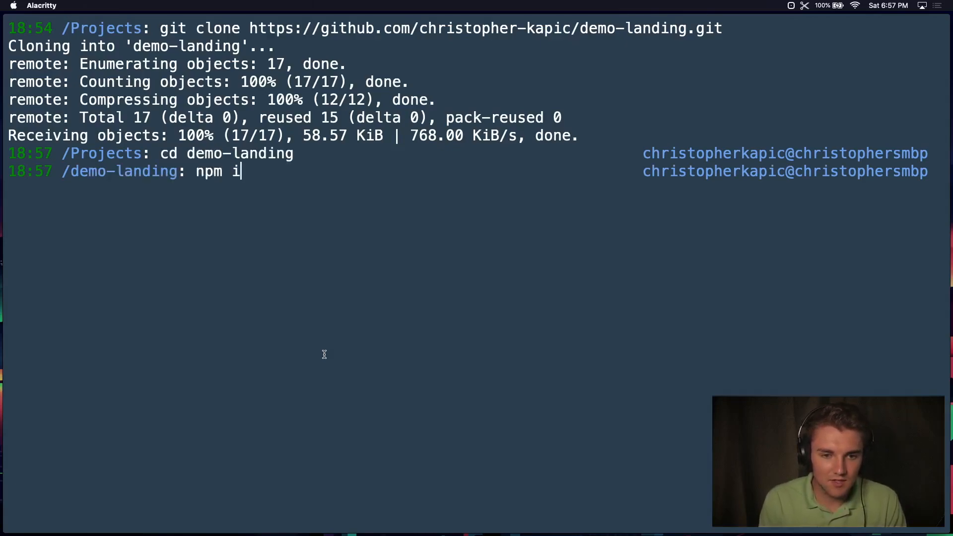
key("Return")
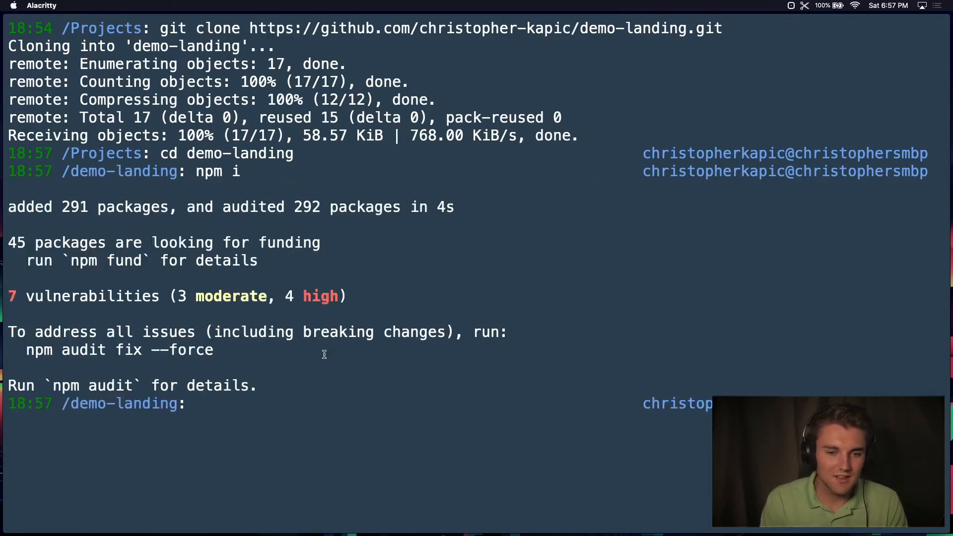
type("npm run de")
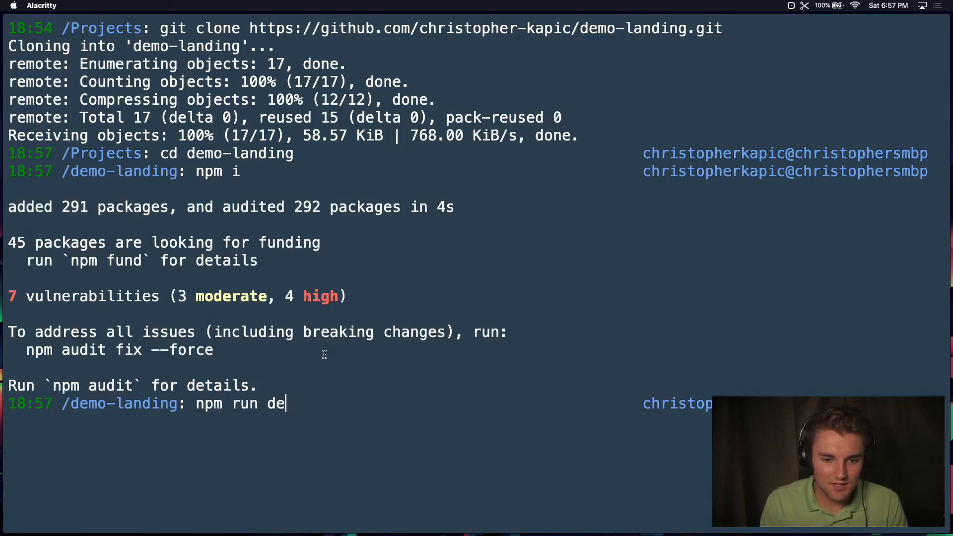
key("Return")
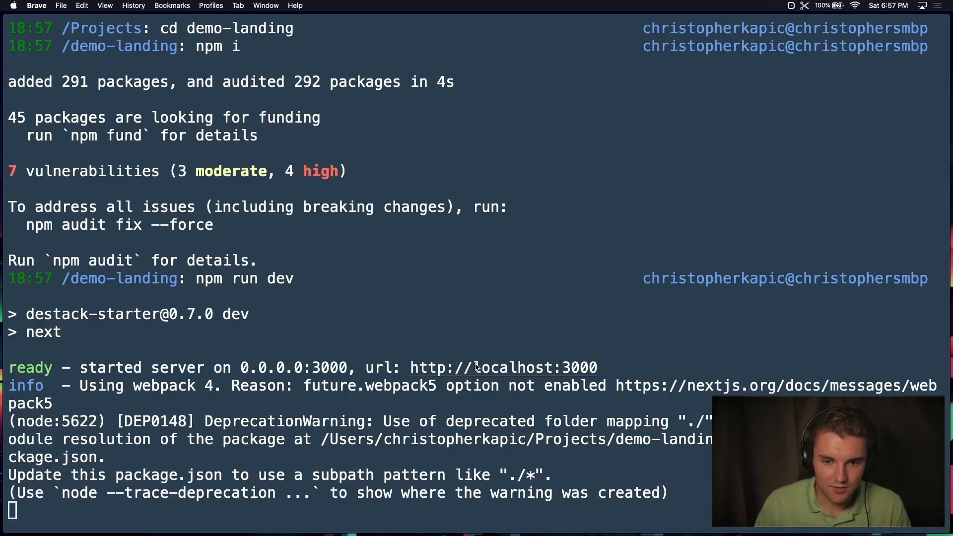
Load localhost:3000 in the browser and clear all starter content from the editor.
left_click(504, 368)
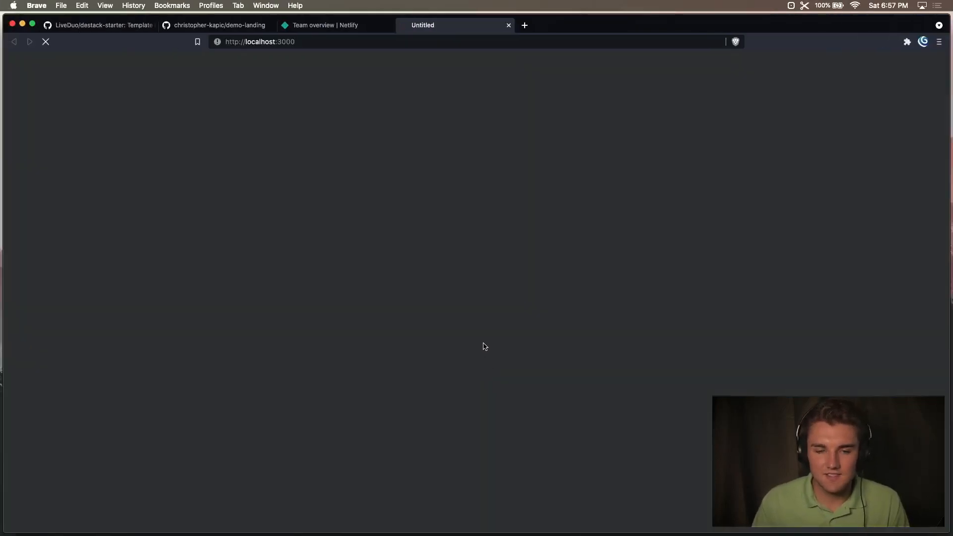
mouse_move(507, 344)
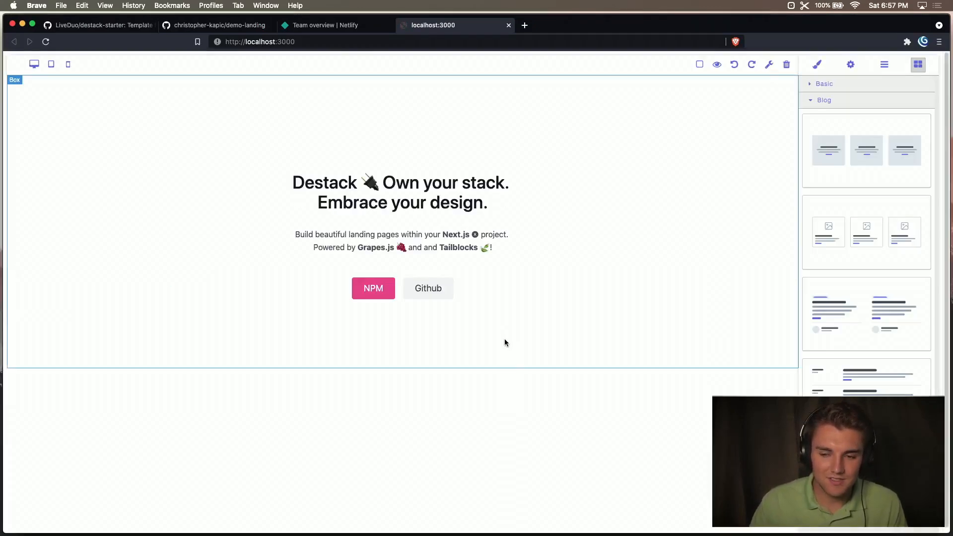
left_click(817, 64)
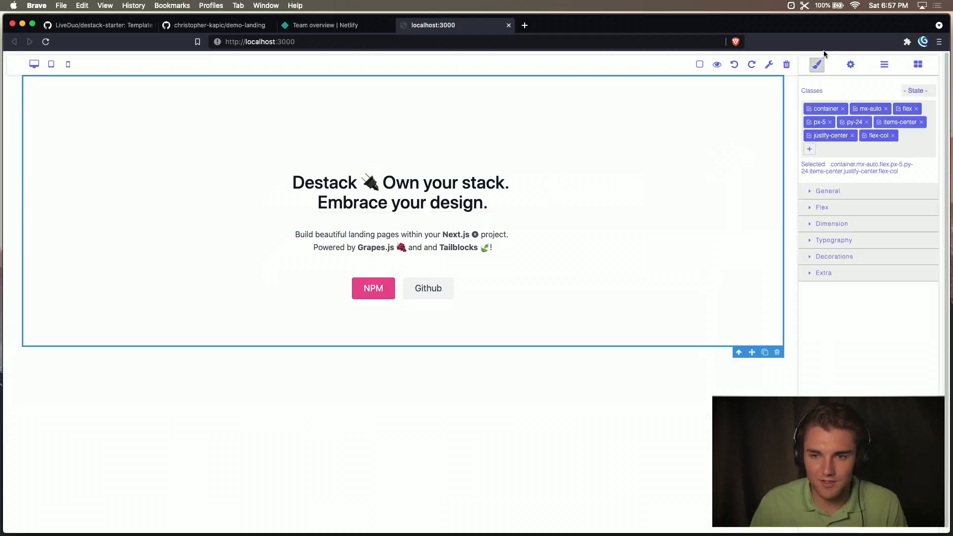
left_click(785, 64)
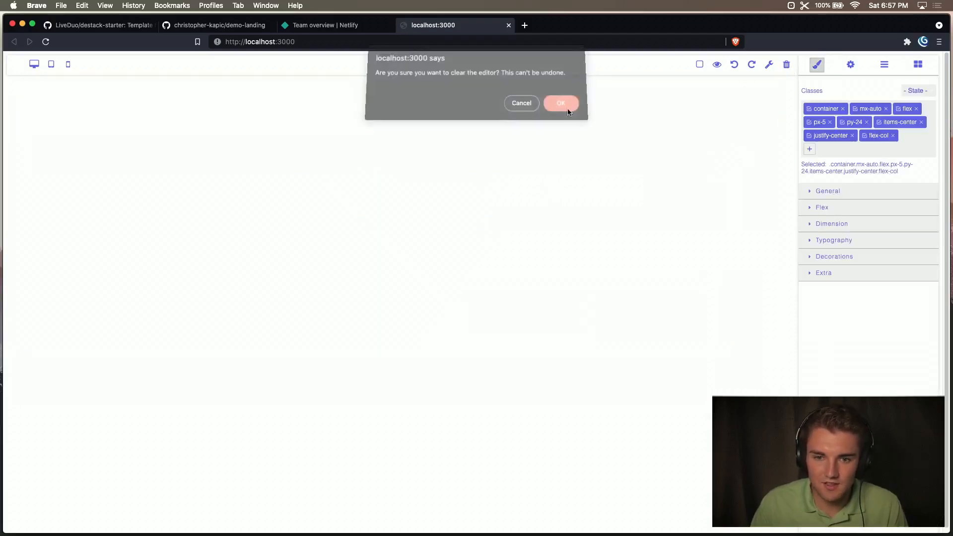
left_click(560, 103)
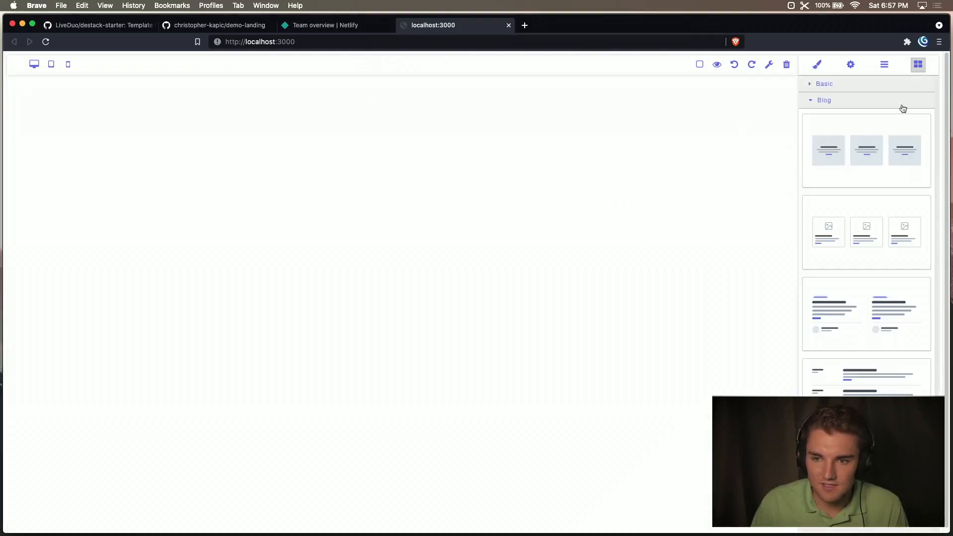
Add a Header block and change its Tailblocks brand text to 'Demo Landing'.
left_click(824, 100)
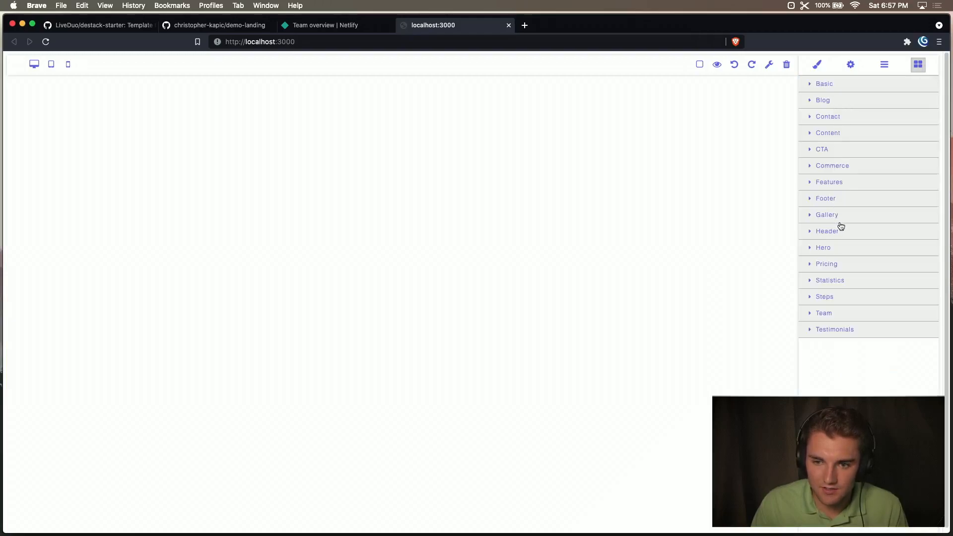
left_click(828, 230)
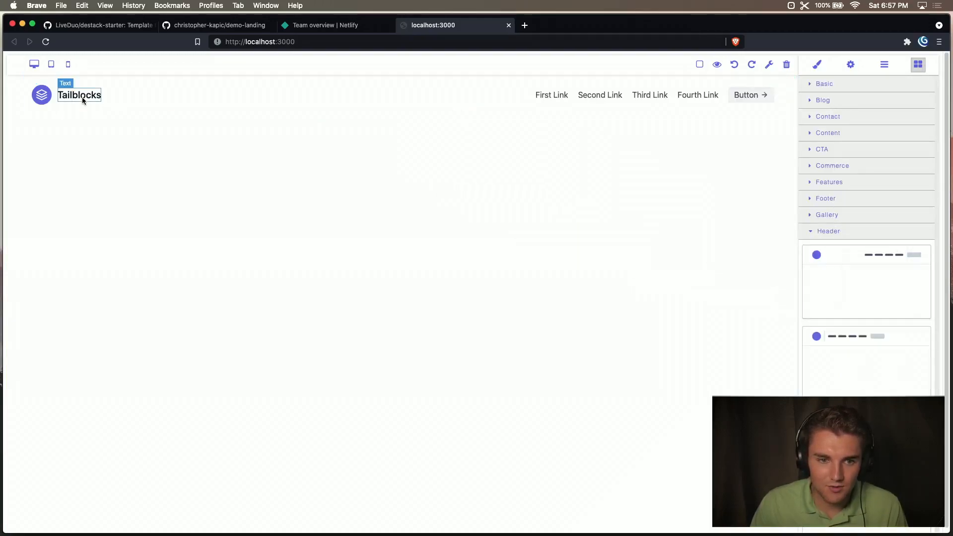
left_click(79, 95)
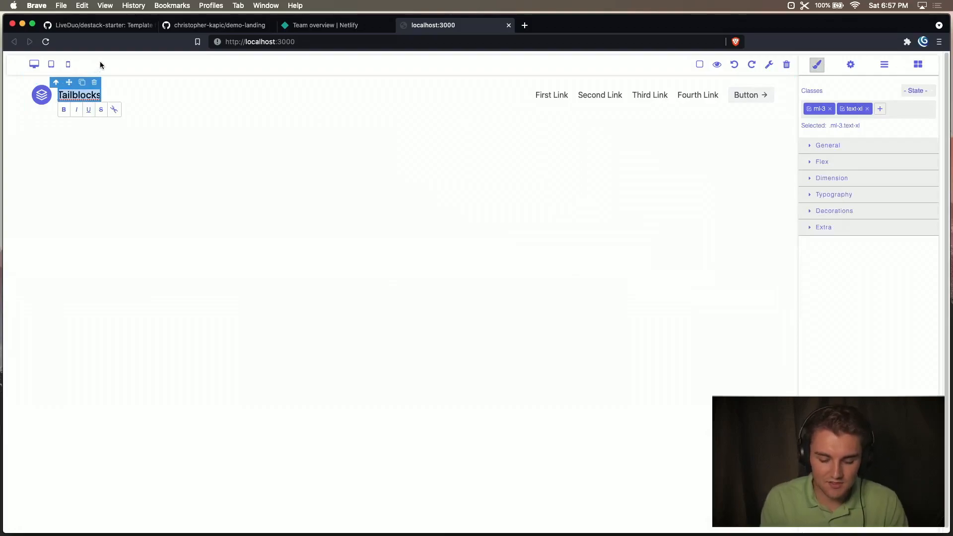
type("Demo L")
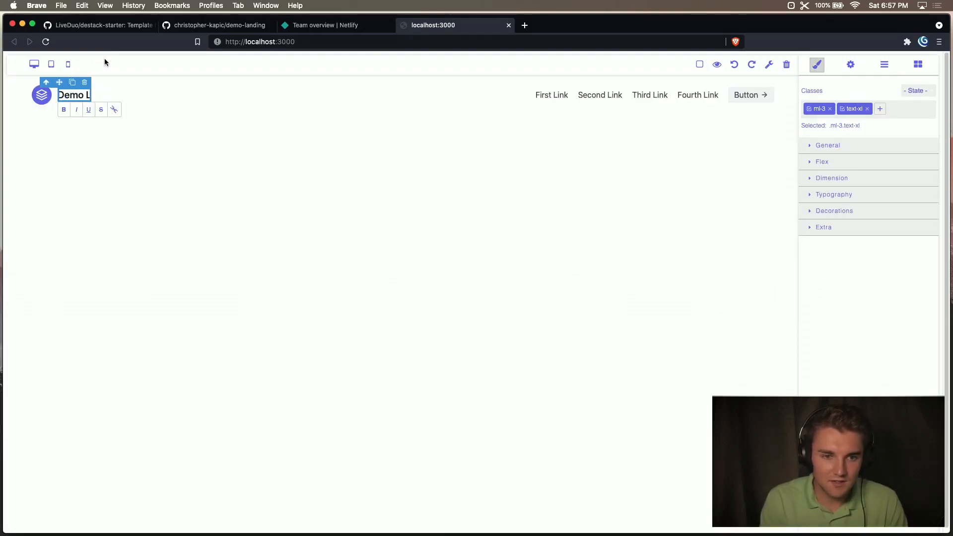
type("anding")
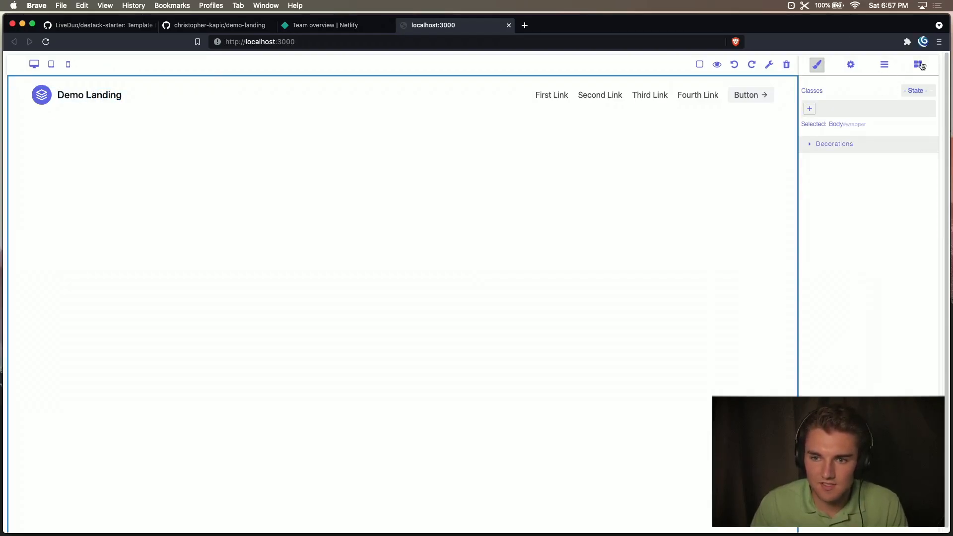
left_click(918, 64)
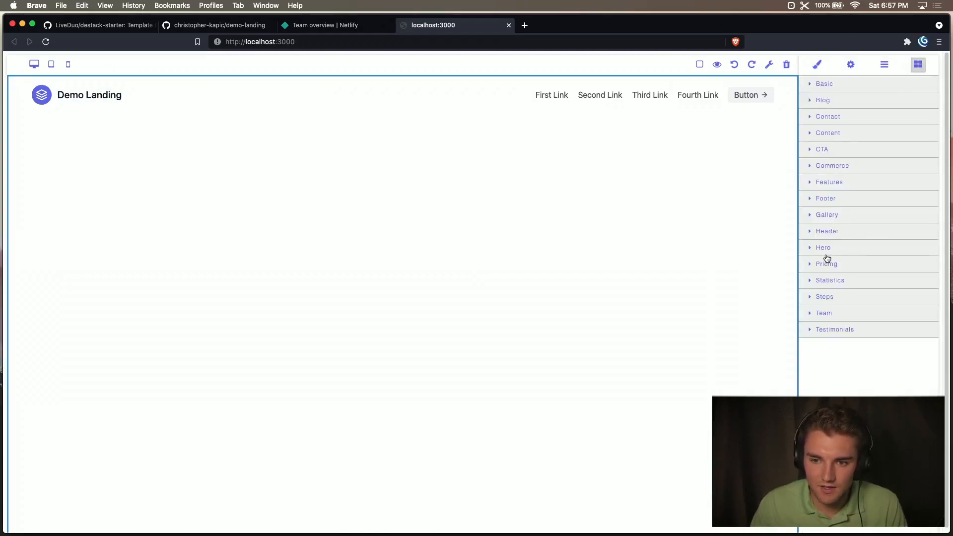
left_click(823, 247)
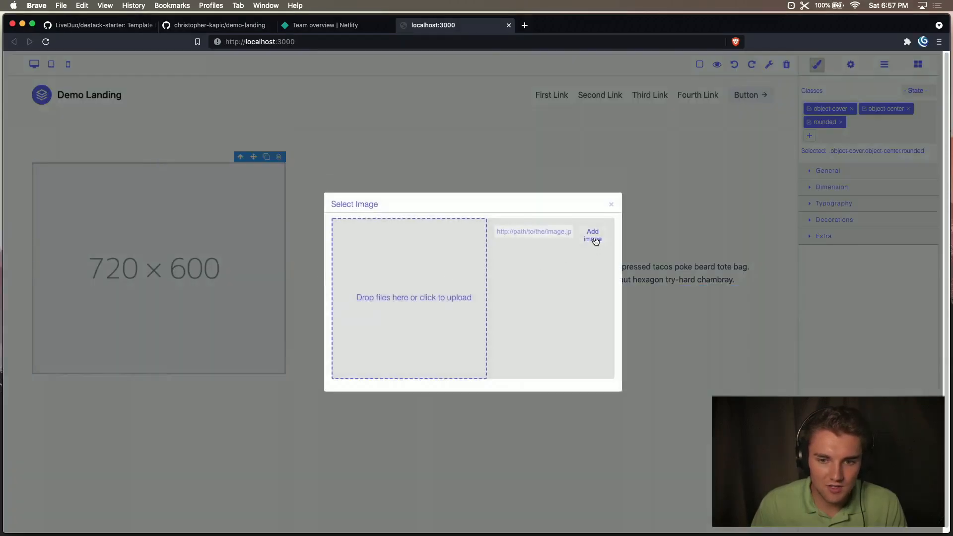
Upload prof_neon.png and use it as the hero section's image.
left_click(414, 298)
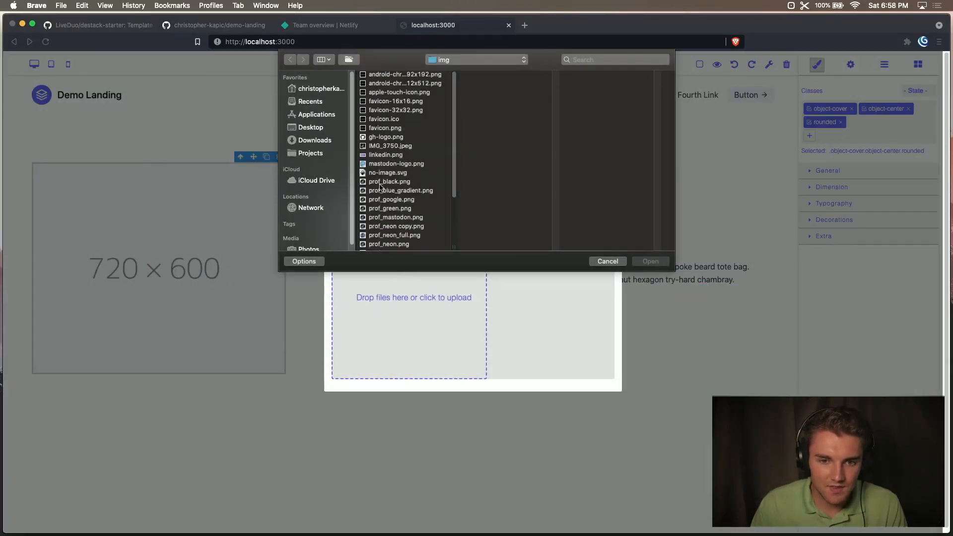
left_click(388, 244)
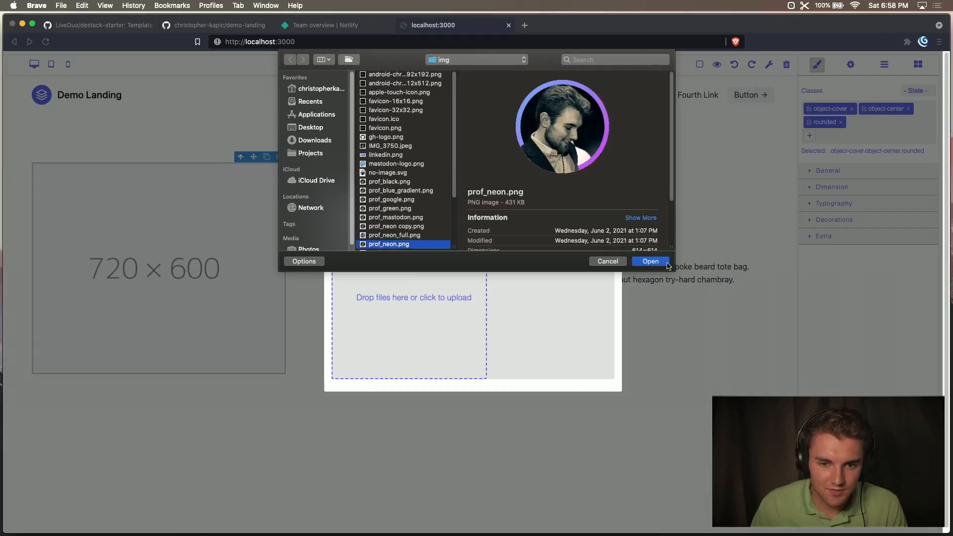
left_click(649, 261)
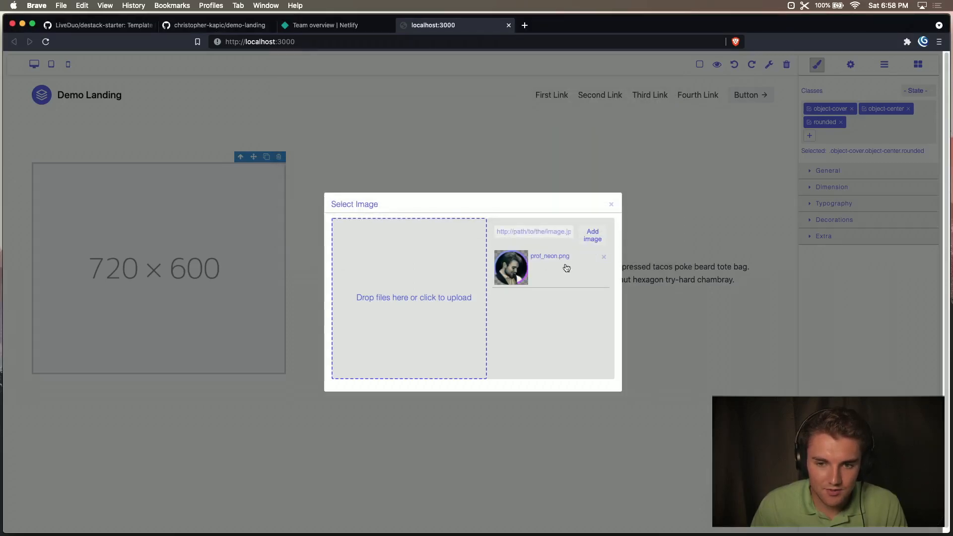
left_click(511, 268)
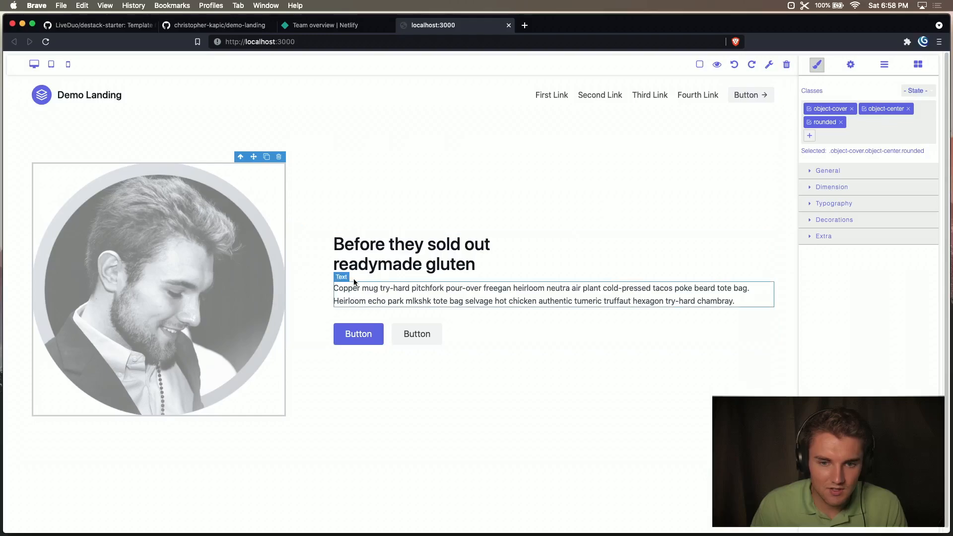
left_click(411, 254)
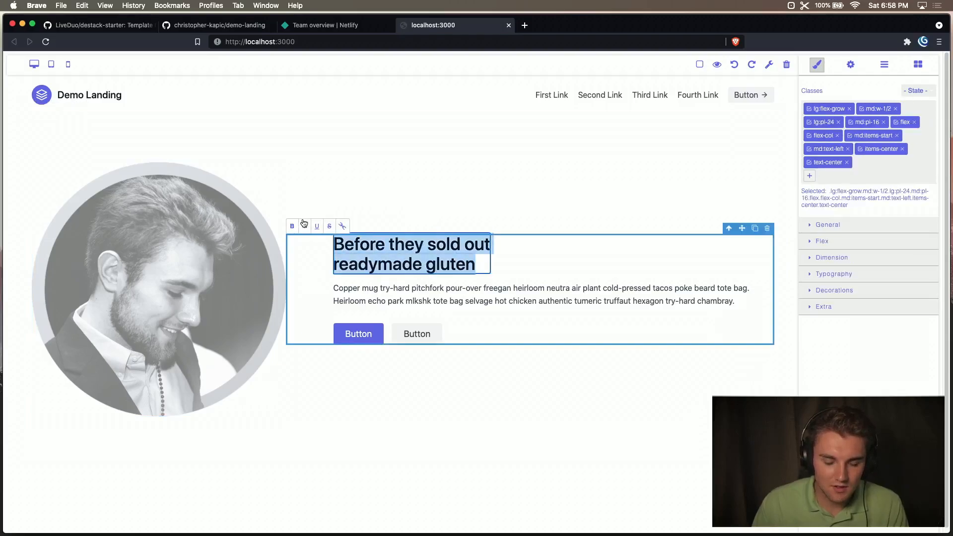
Replace the hero heading text with 'Christopher recommends using Destack!'.
type("Christopher")
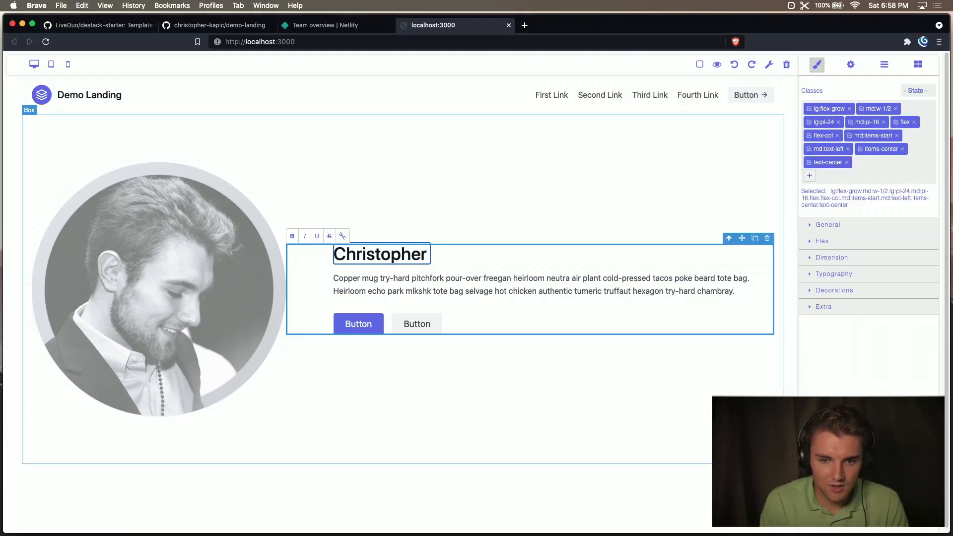
type("recommends")
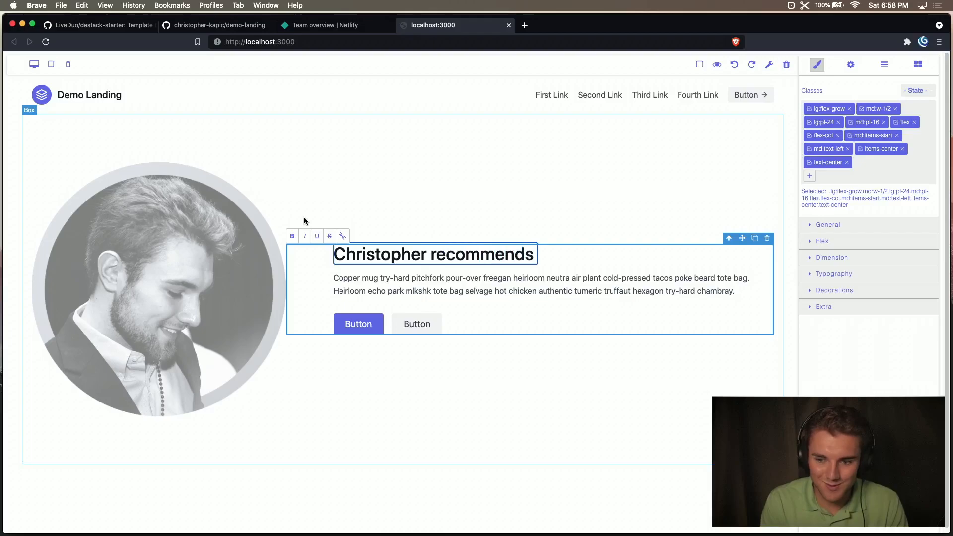
type("using")
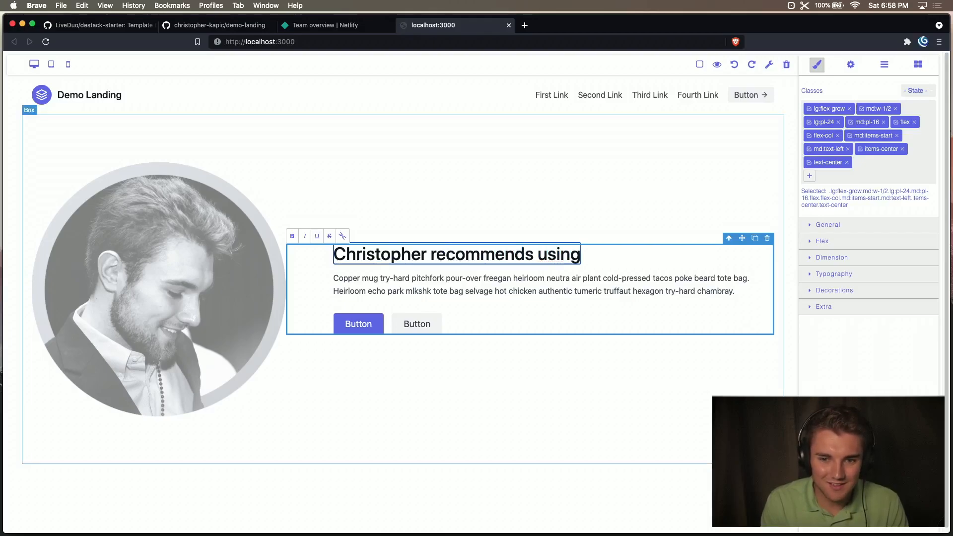
type("Destack")
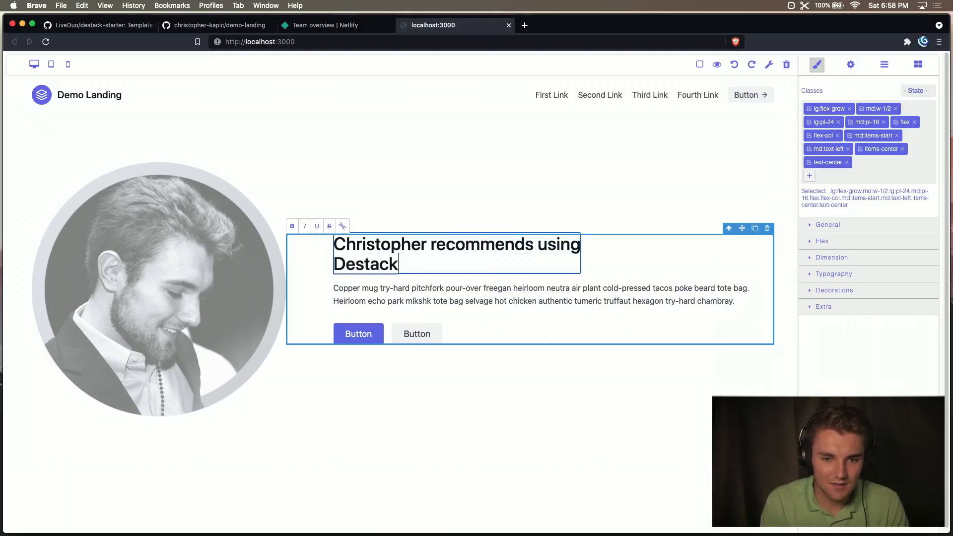
left_click(357, 333)
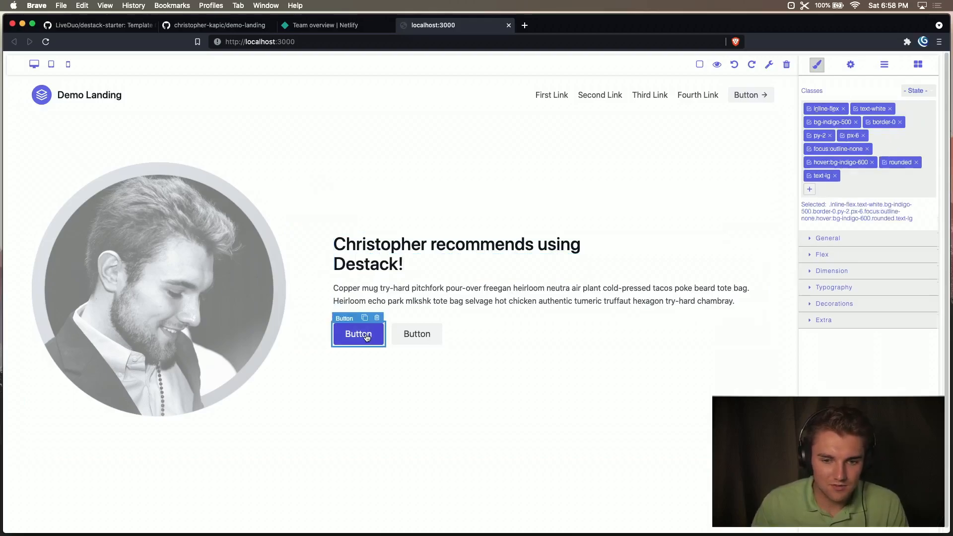
Set the hero button text to 'Try it!' and link it to the destack-starter repository URL.
left_click(849, 65)
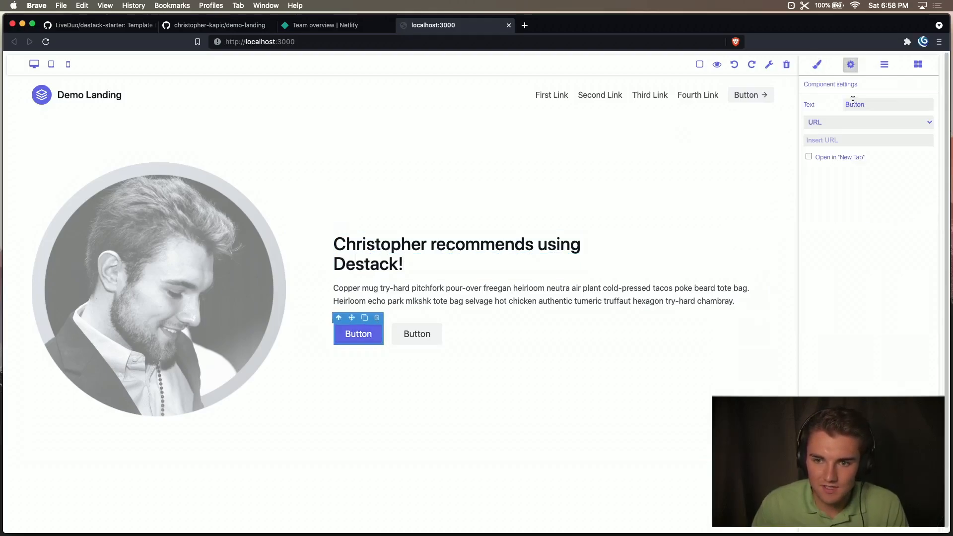
type("Try i")
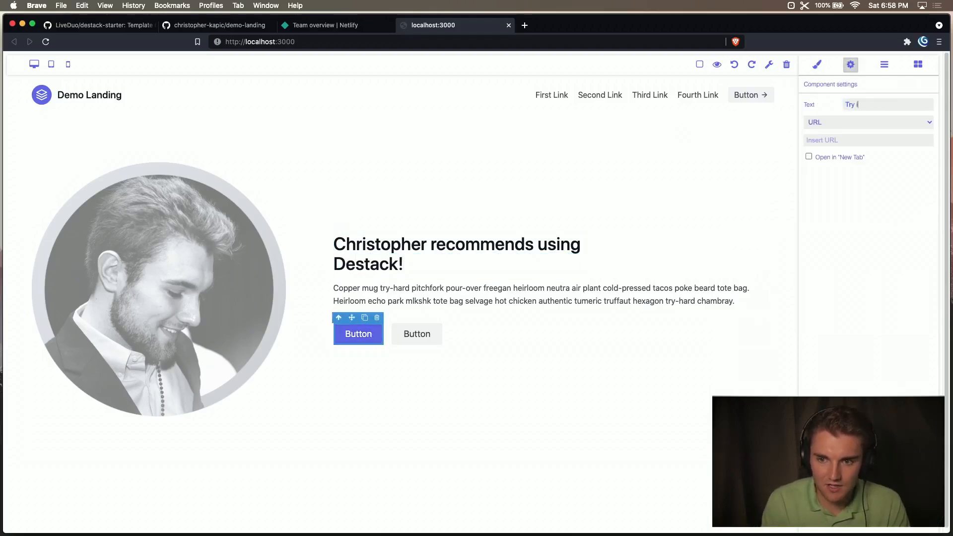
type("t!")
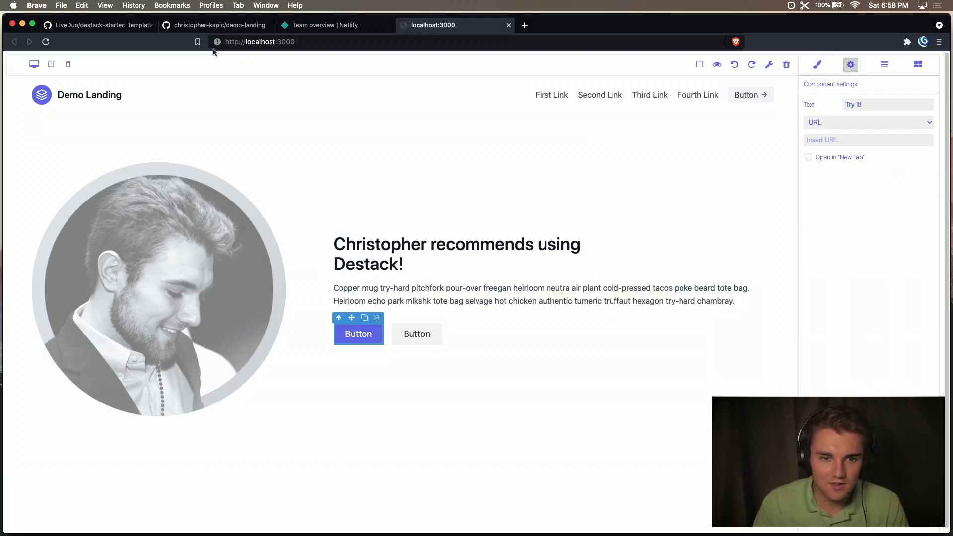
left_click(99, 24)
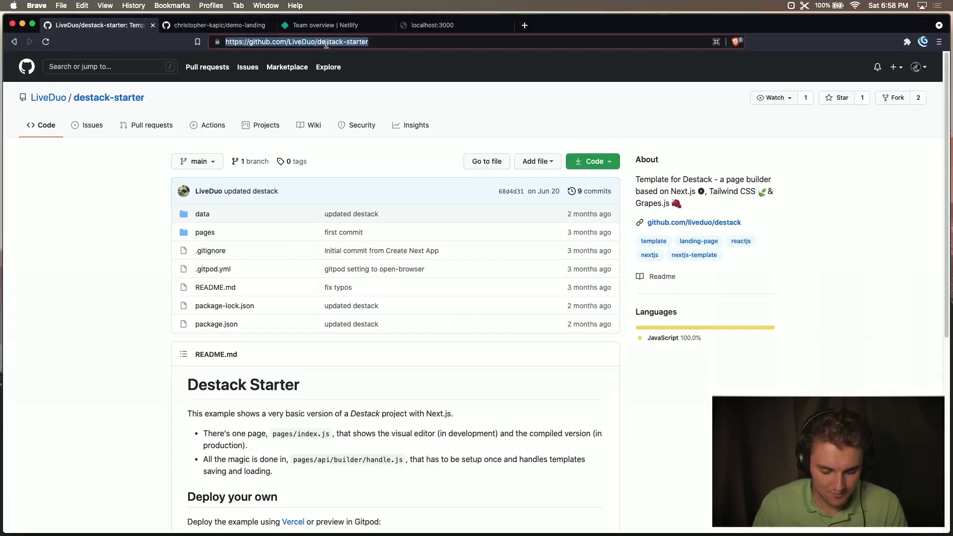
left_click(455, 25)
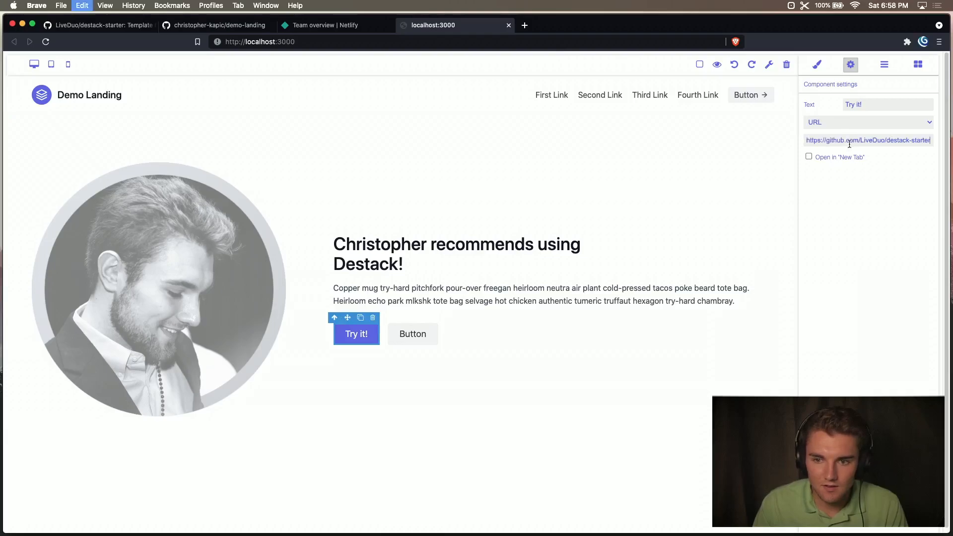
left_click(816, 64)
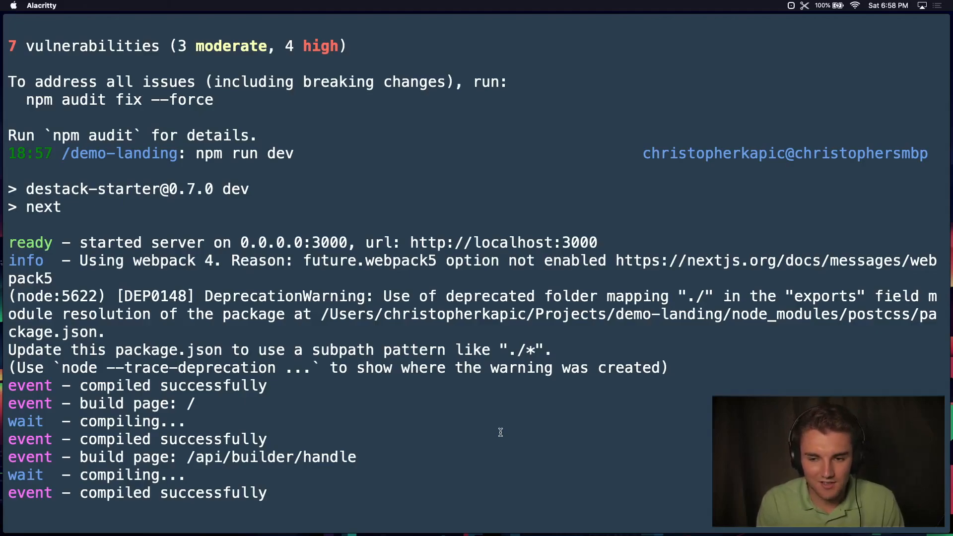
Stop the dev server, stage all files, and commit with message 'Initial landing'.
key("ctrl+c")
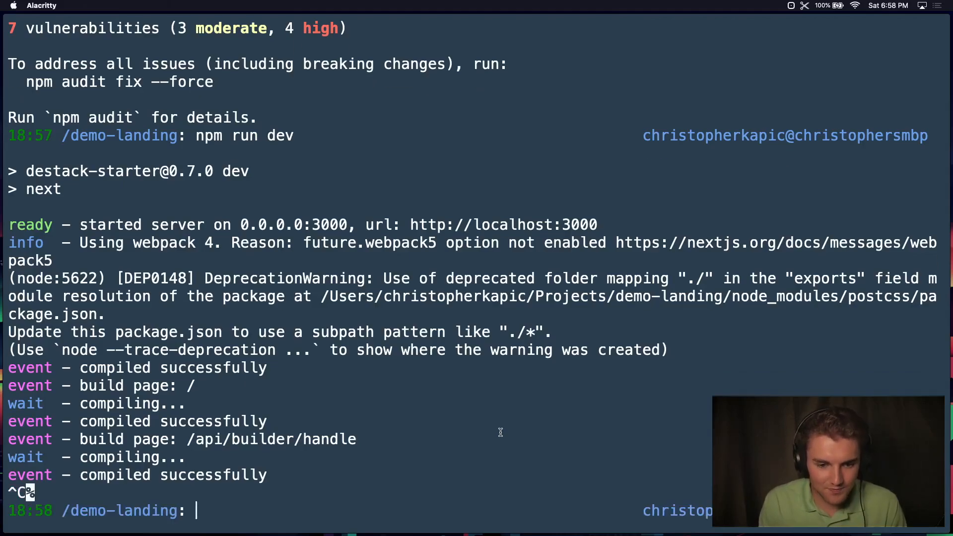
type("git add .")
type("git commit- \"")
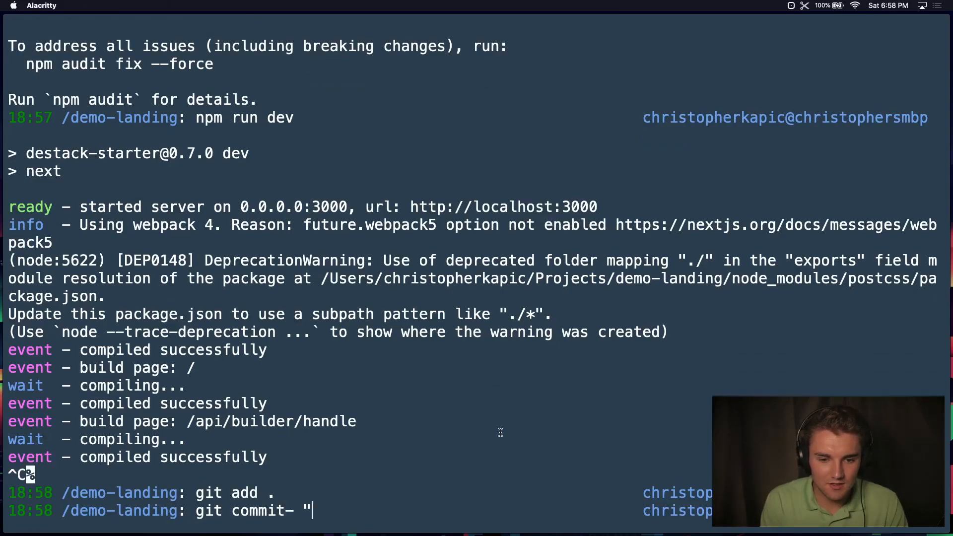
type("0")
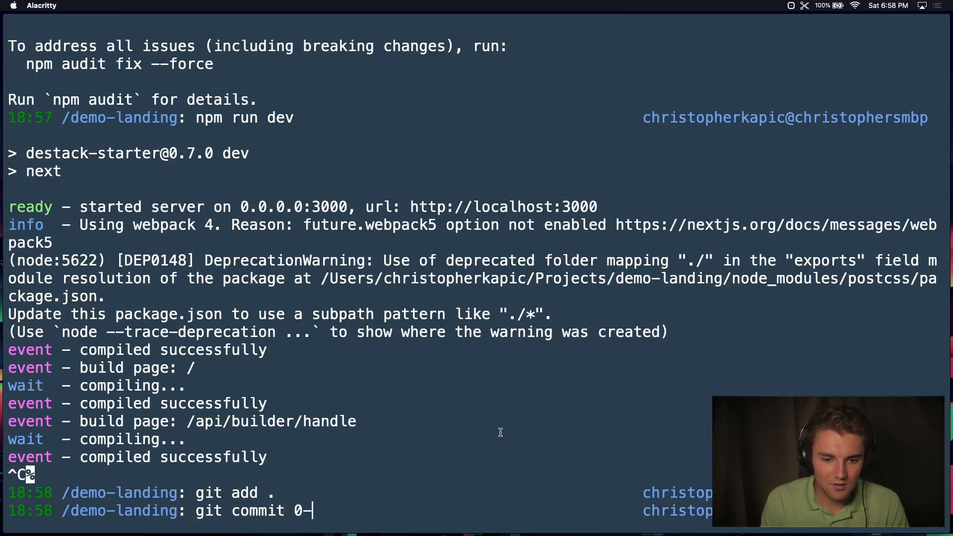
type("-m \"")
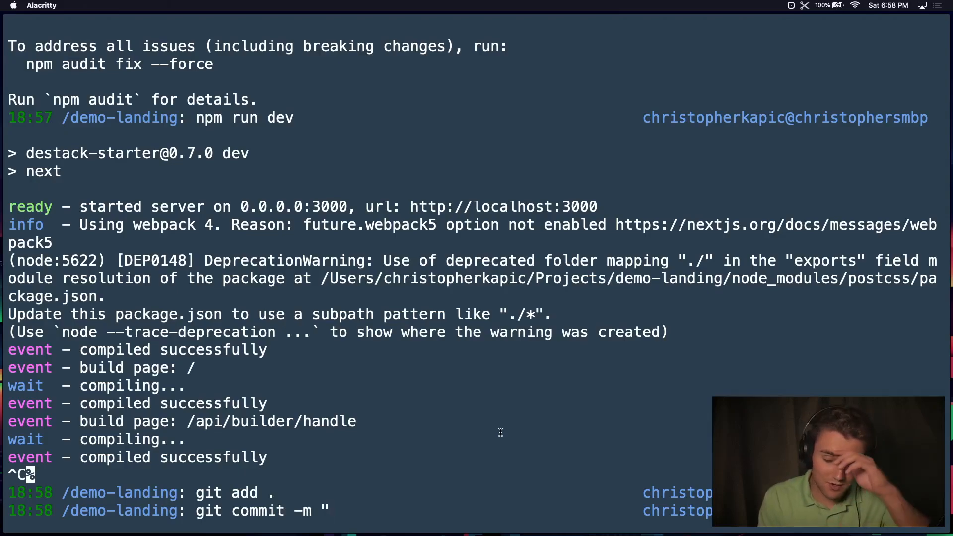
type("Iti")
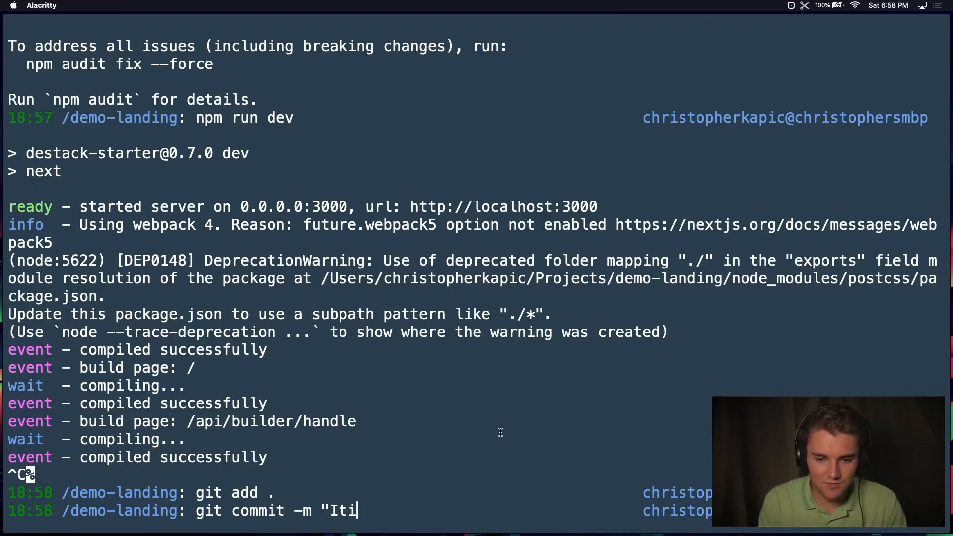
type("nitial landing")
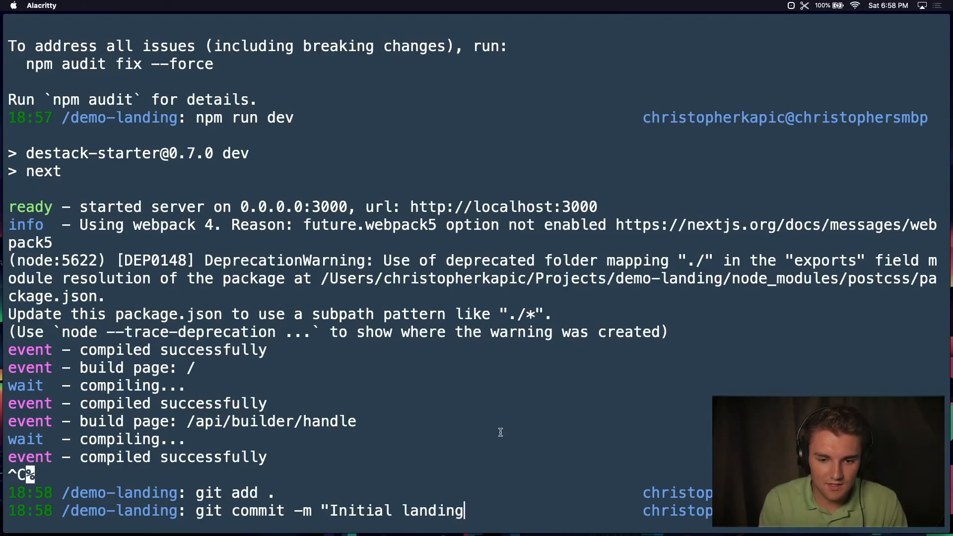
key("Return")
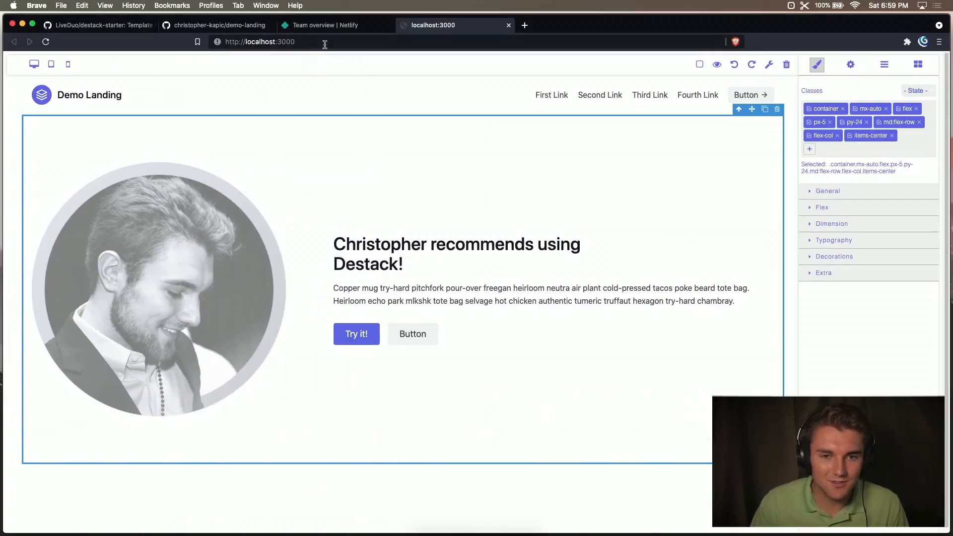
View the demo-landing repository on GitHub, then switch to the Netlify team overview.
left_click(219, 25)
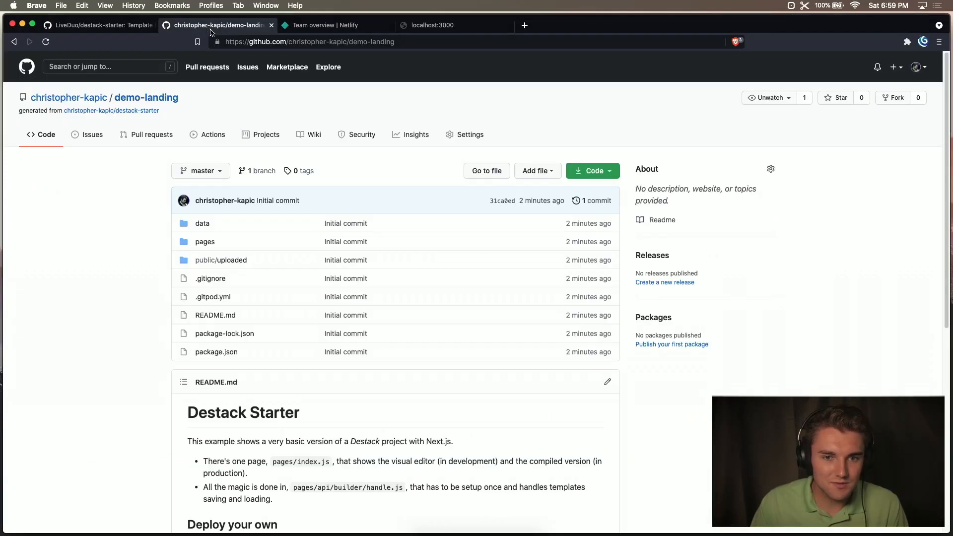
mouse_move(384, 274)
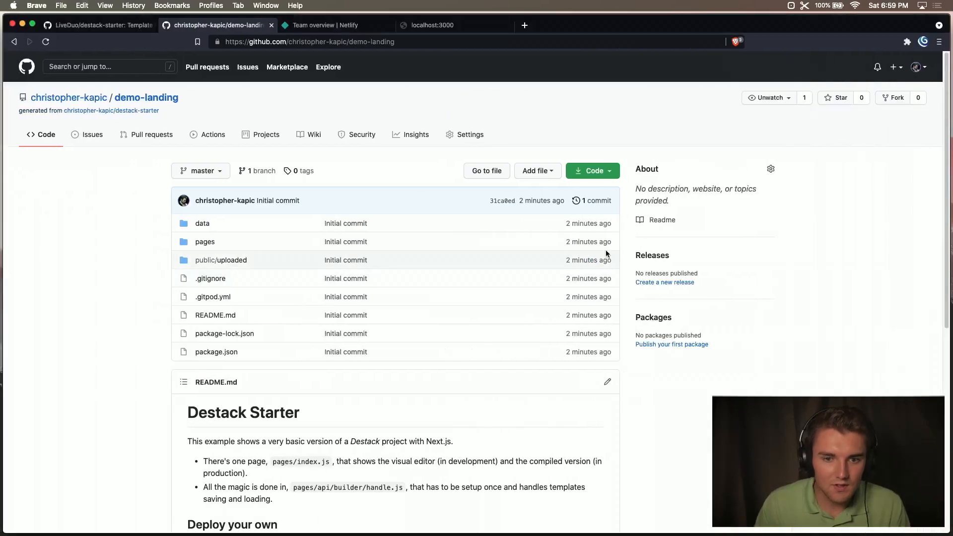
left_click(328, 25)
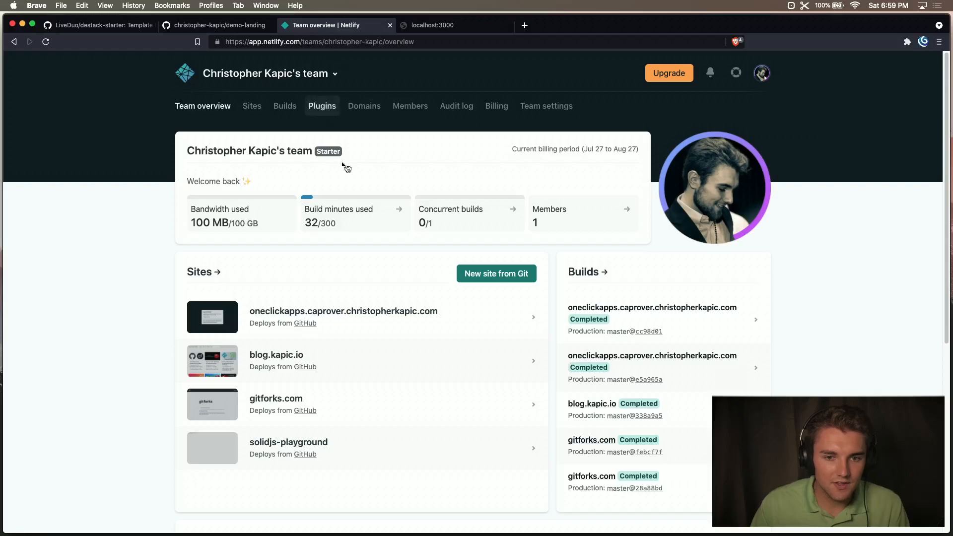
Create a Netlify site from GitHub's demo-landing repository with default build settings and deploy it.
left_click(496, 273)
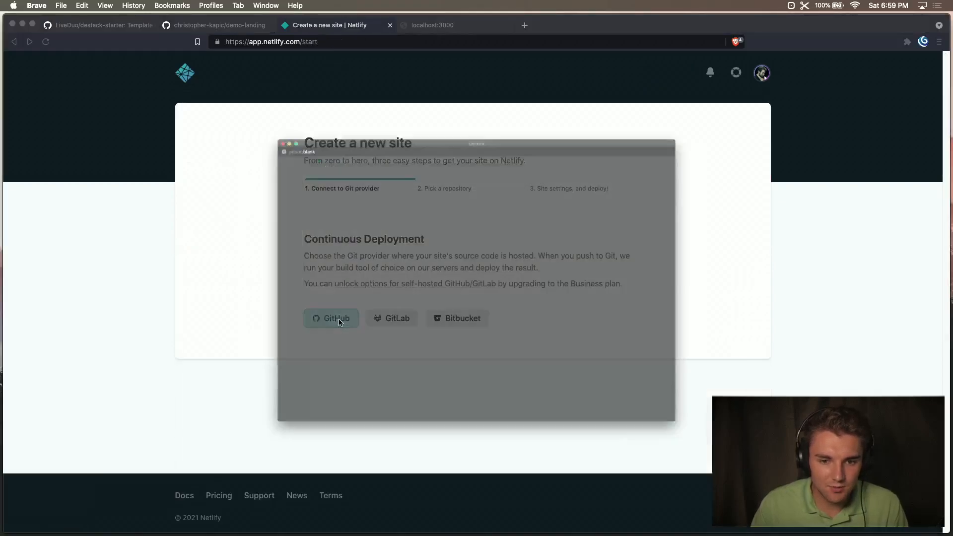
left_click(330, 318)
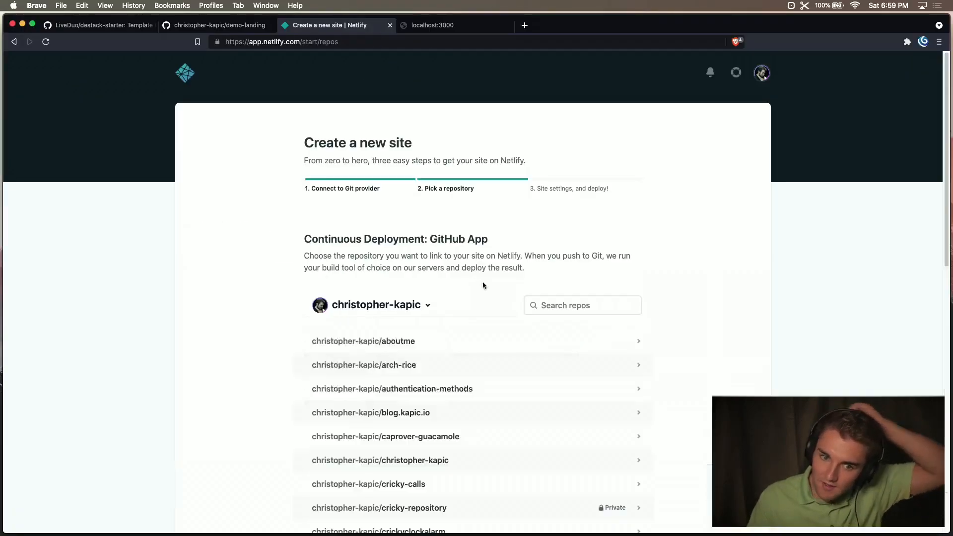
type("d")
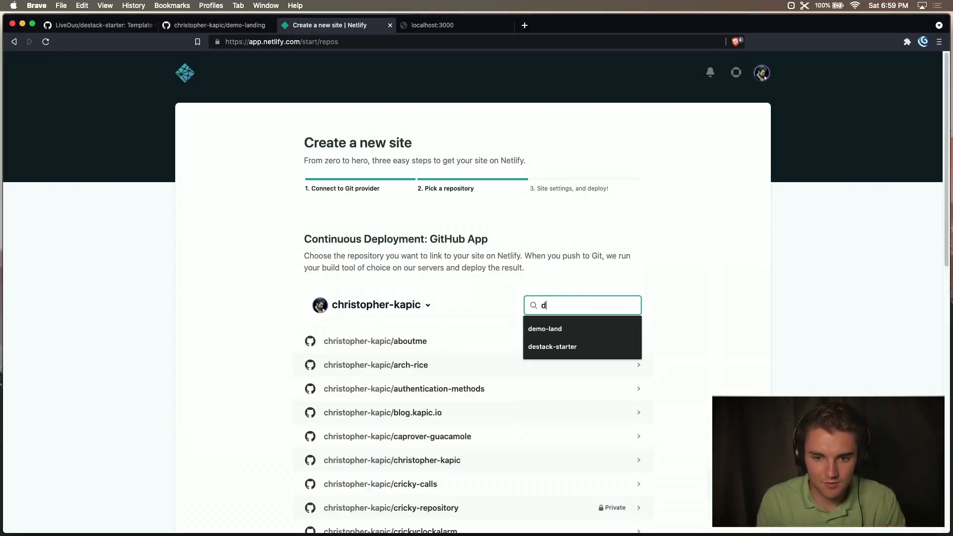
type("emo")
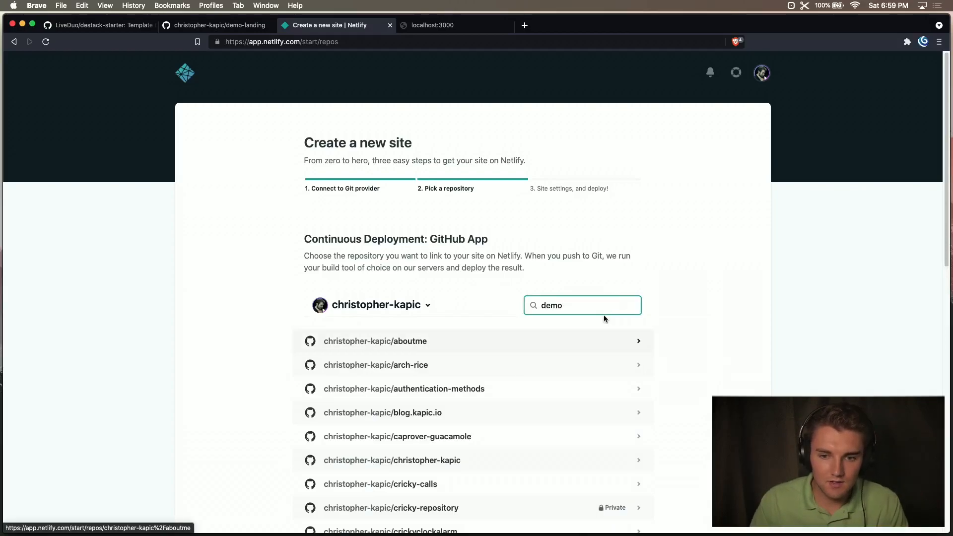
type("-land")
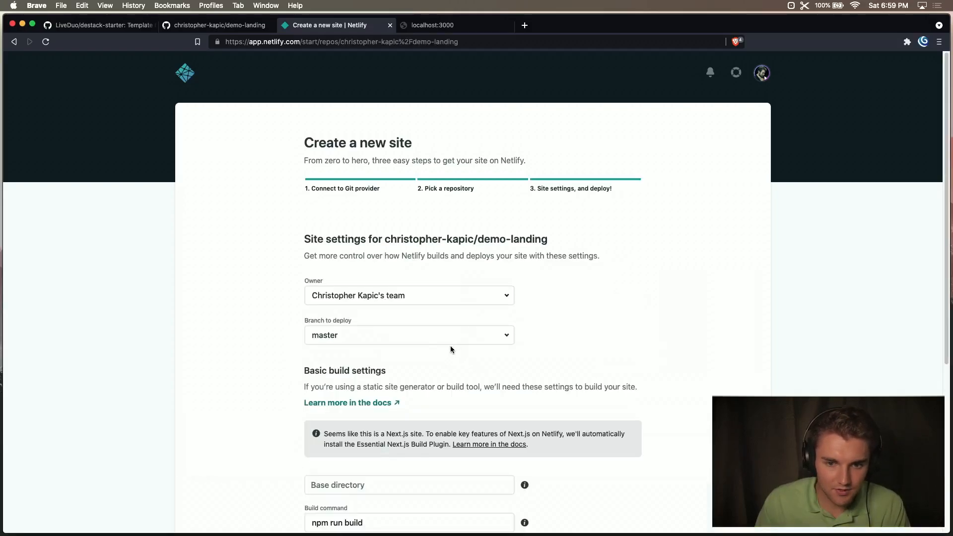
scroll("down", 3)
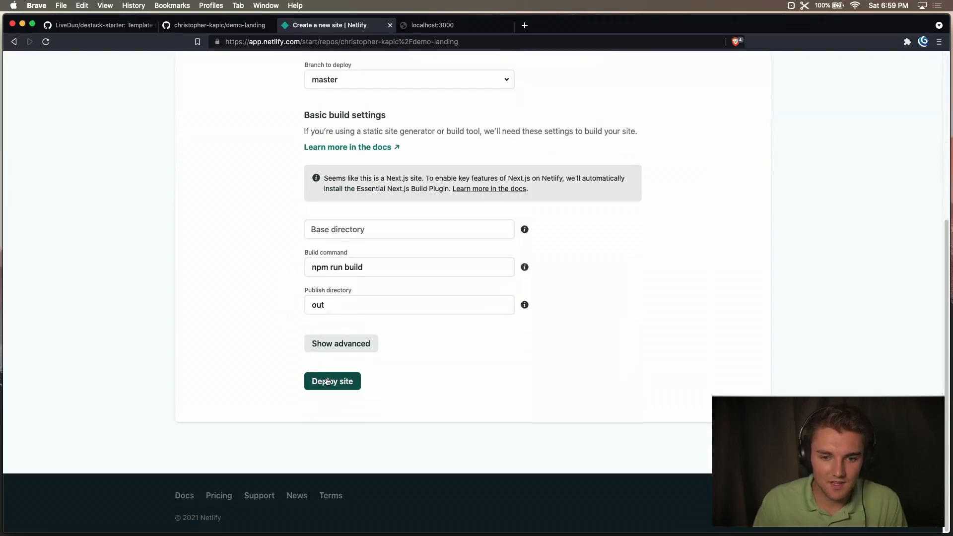
left_click(332, 382)
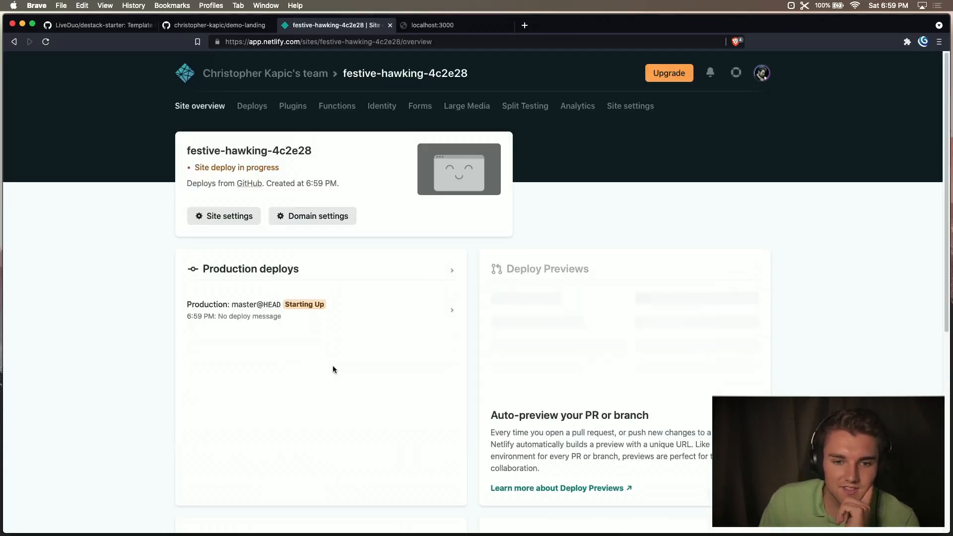
mouse_move(359, 327)
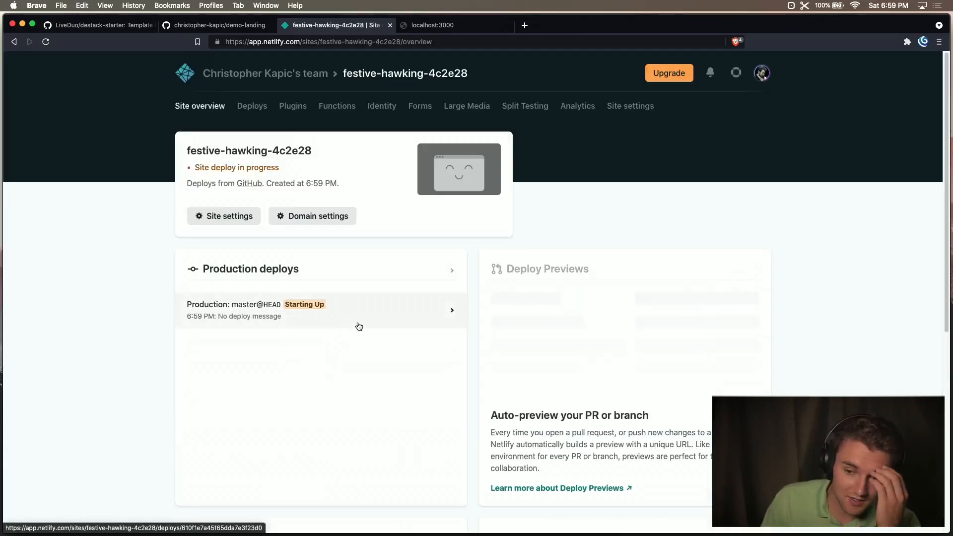
mouse_move(359, 326)
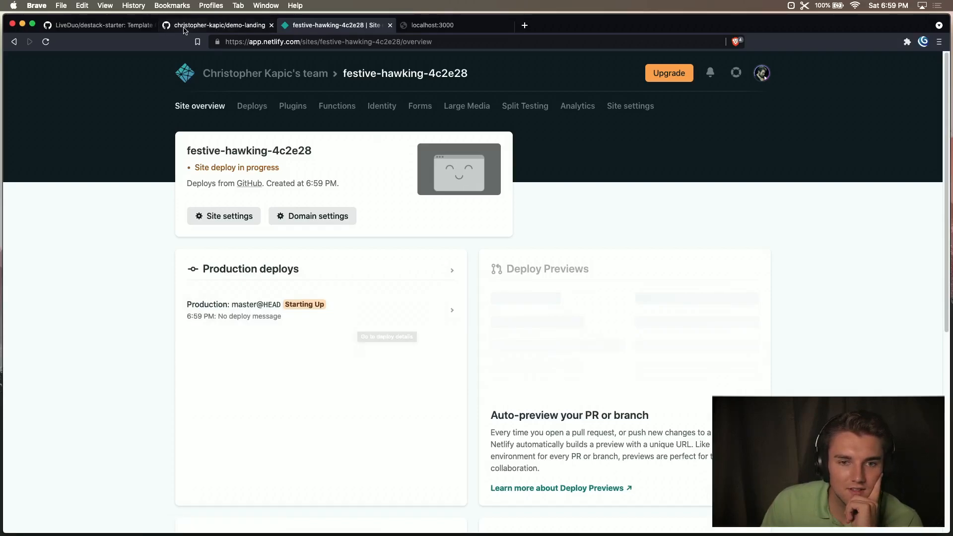
While festive-hawking-4c2e28 starts deploying, switch to the LiveDuo/destack-starter repository tab.
left_click(97, 25)
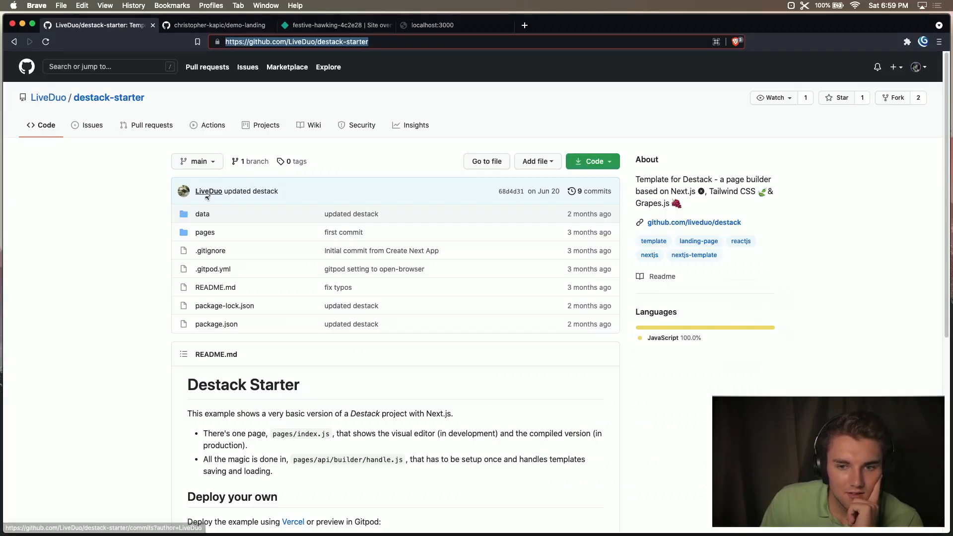
left_click(694, 222)
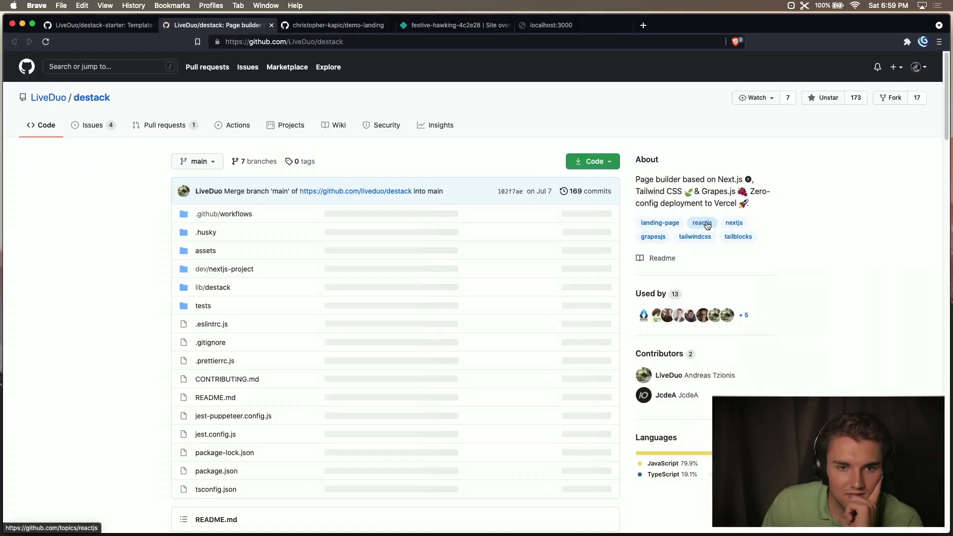
scroll("down", 3)
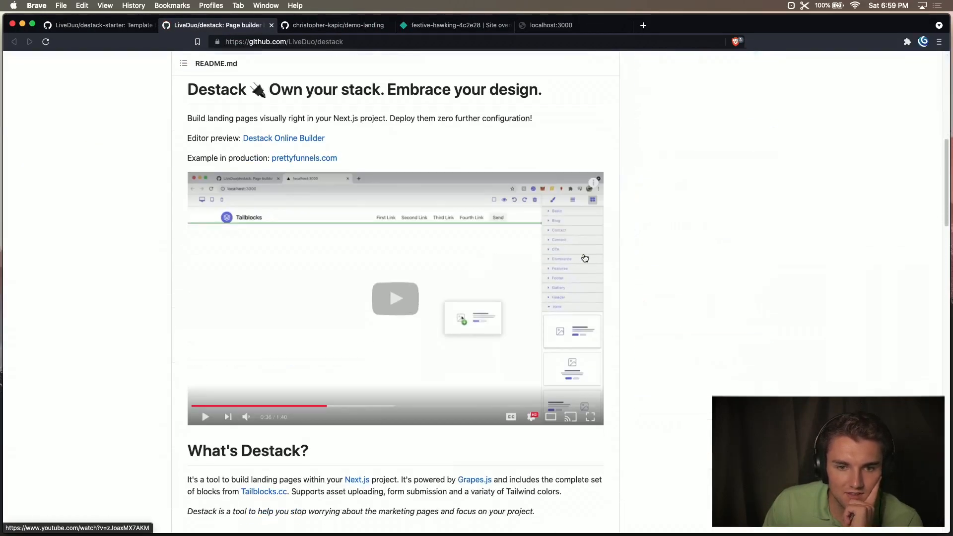
scroll("up", 3)
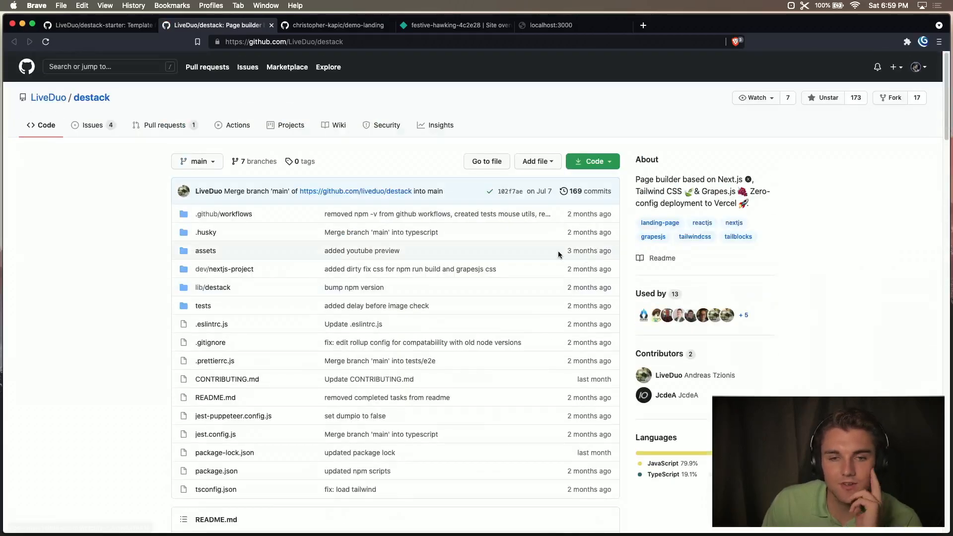
scroll("down", 3)
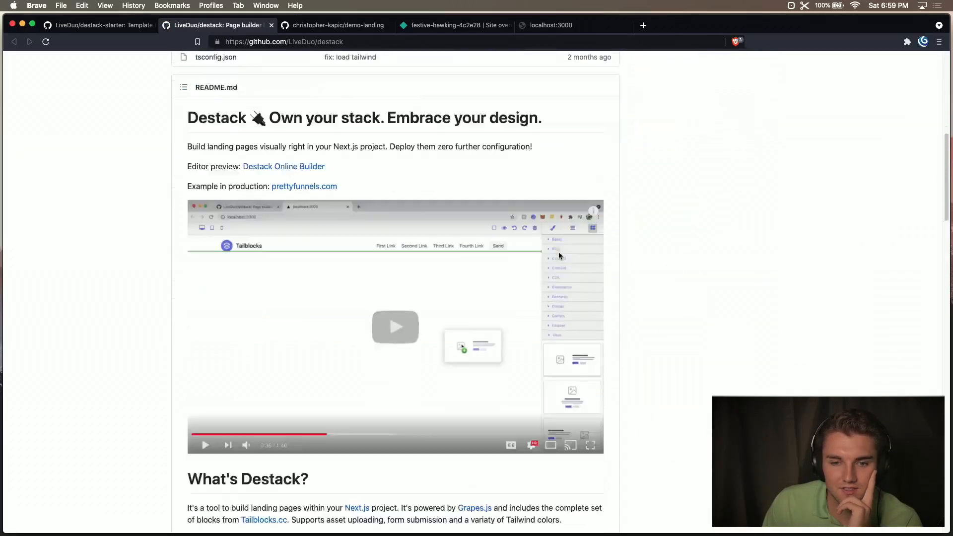
scroll("down", 3)
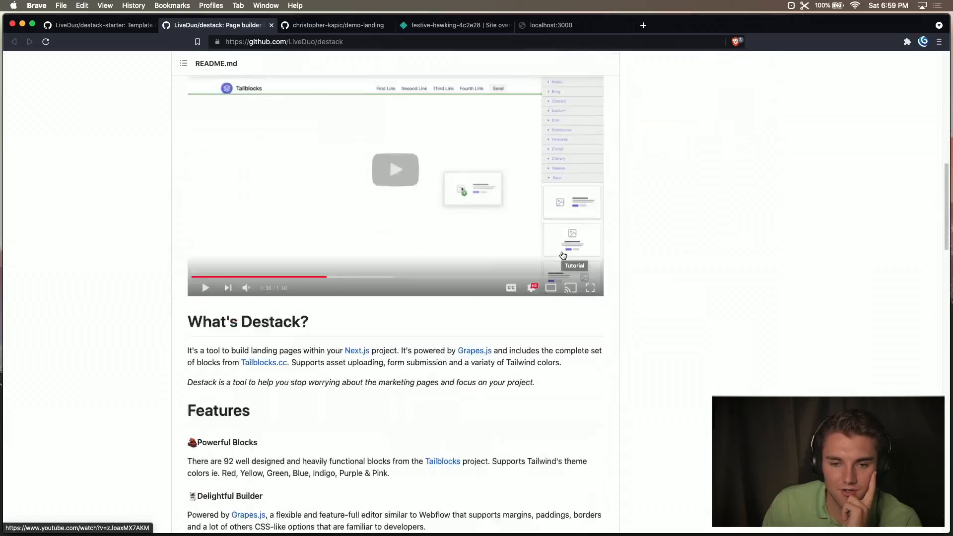
scroll("down", 3)
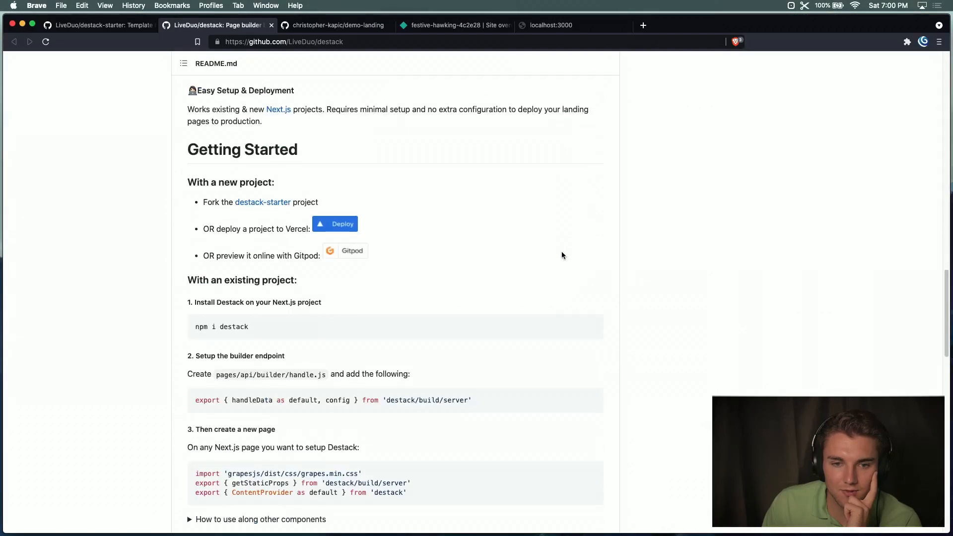
scroll("up", 3)
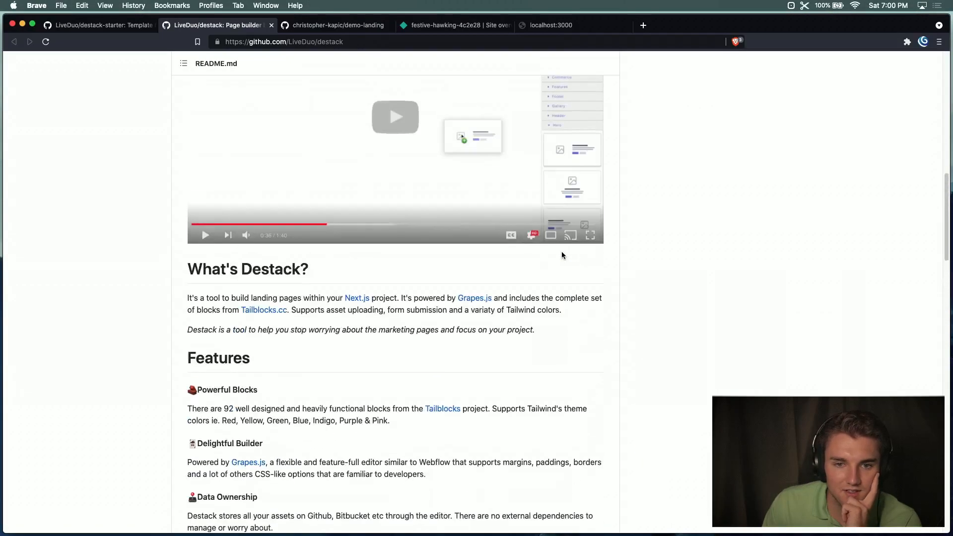
scroll("down", 3)
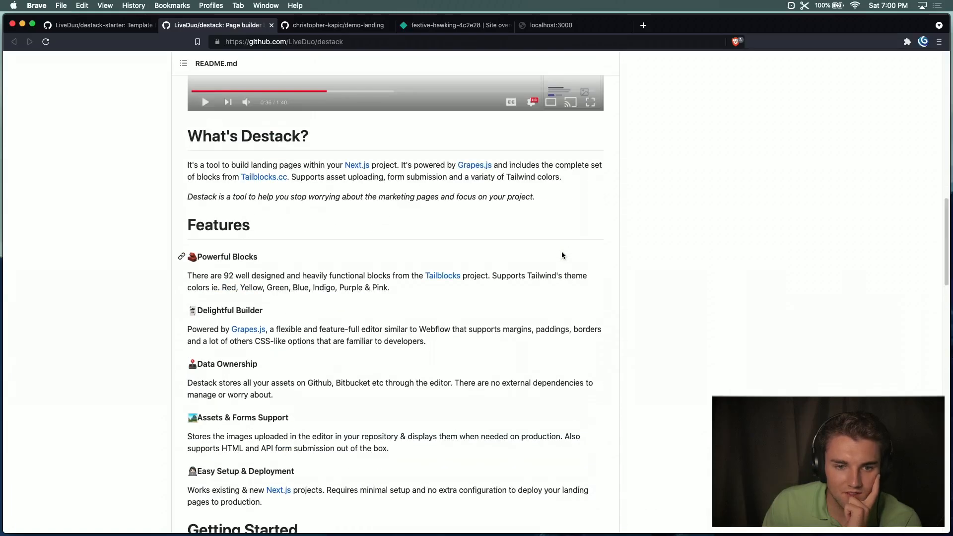
mouse_move(254, 298)
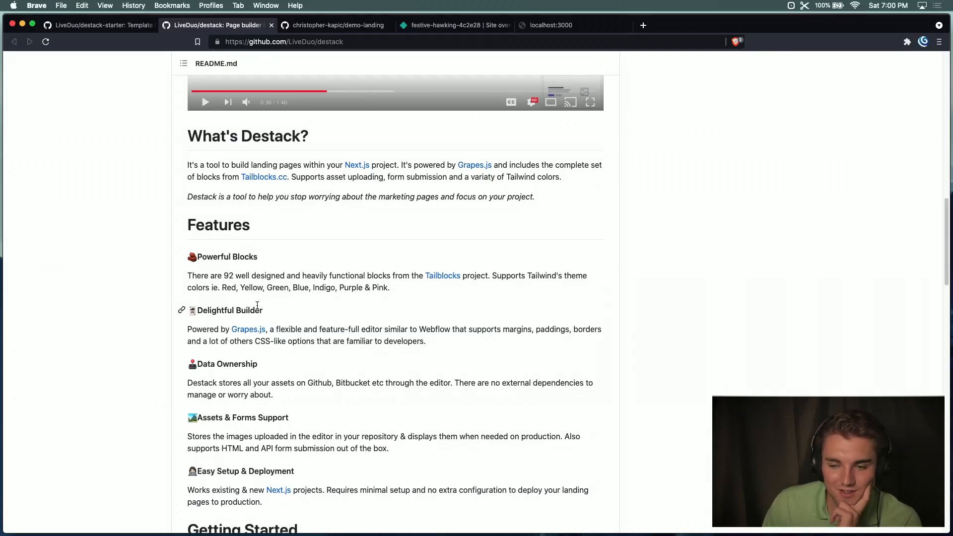
mouse_move(320, 380)
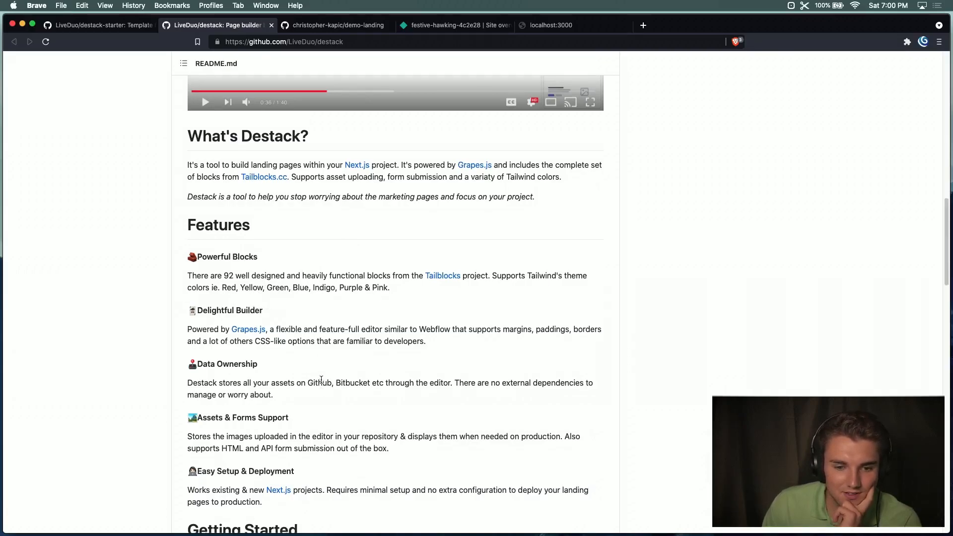
mouse_move(238, 417)
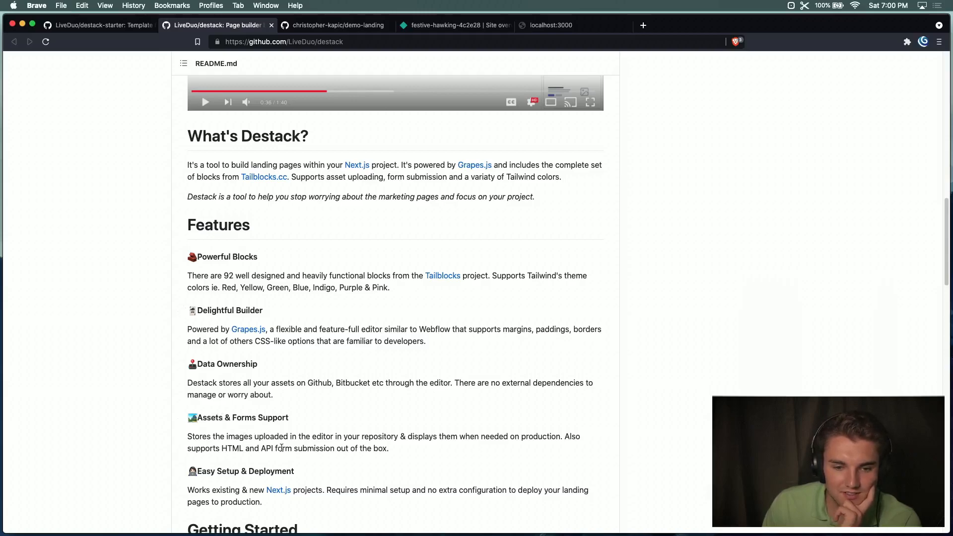
scroll("down", 3)
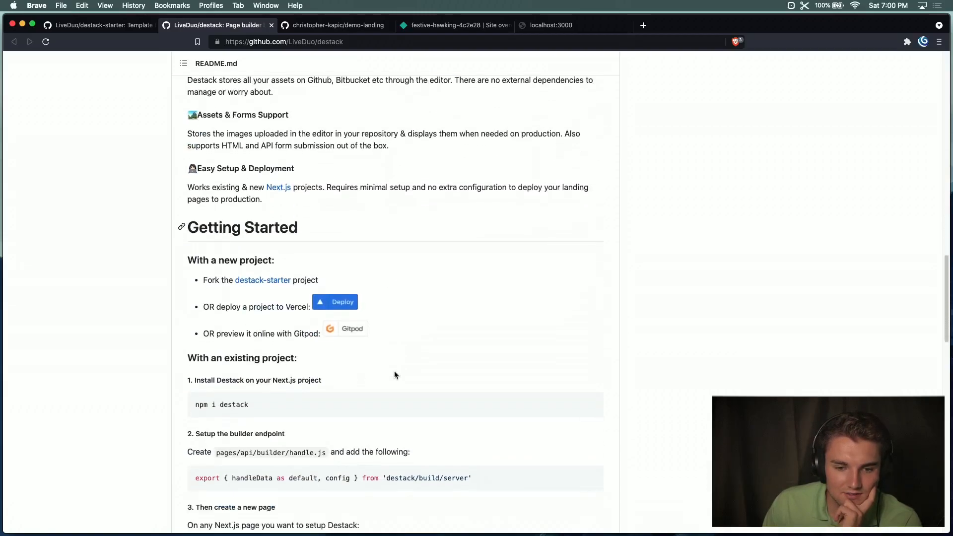
scroll("down", 3)
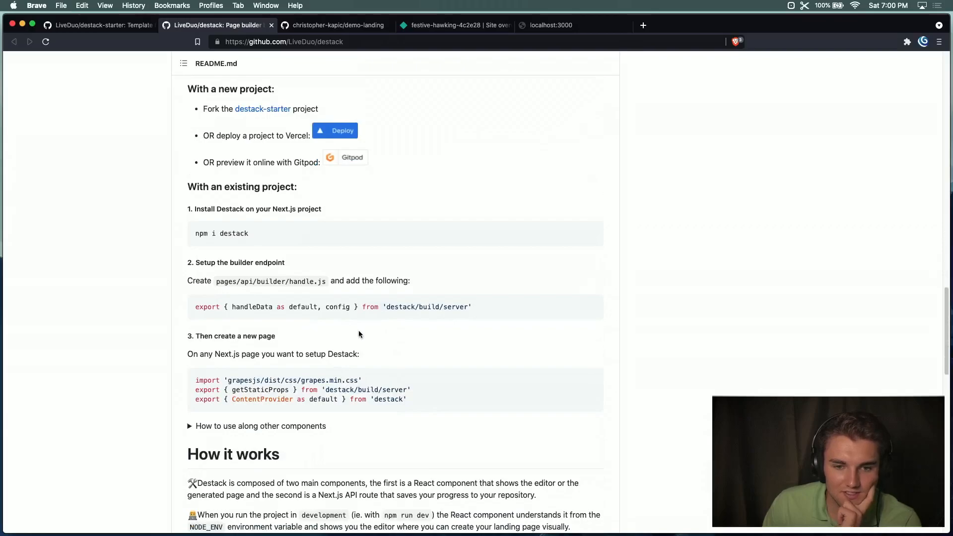
scroll("up", 3)
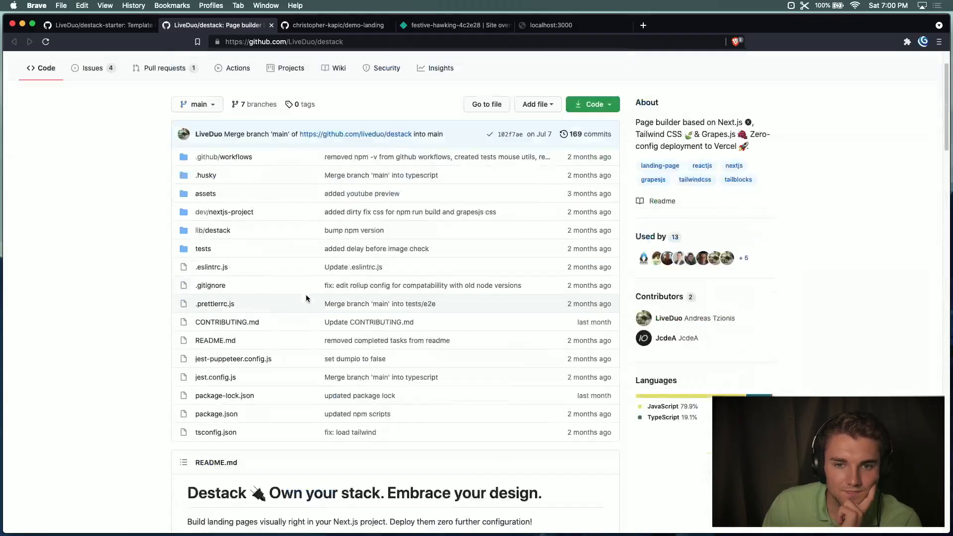
scroll("down", 3)
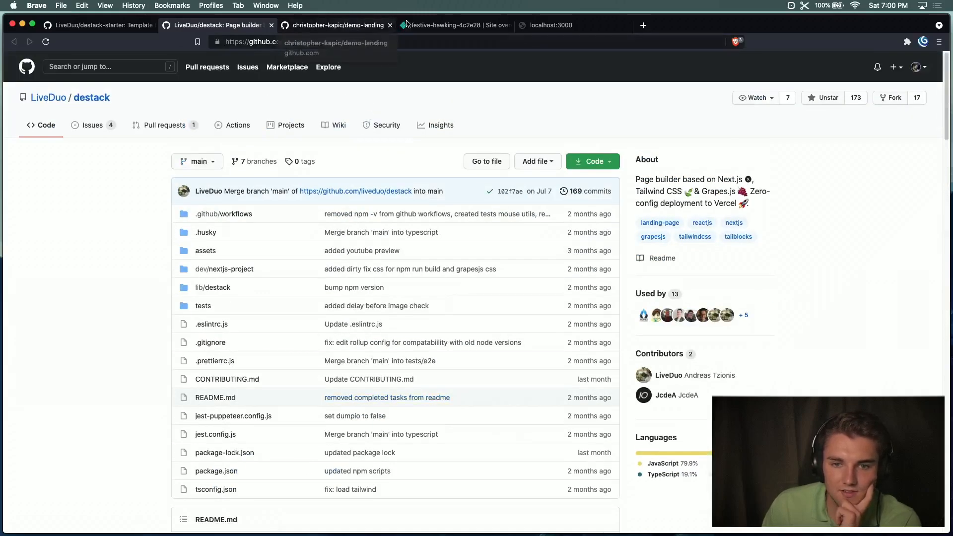
Check festive-hawking-4c2e28's deploy progress, then open its Site settings.
left_click(453, 24)
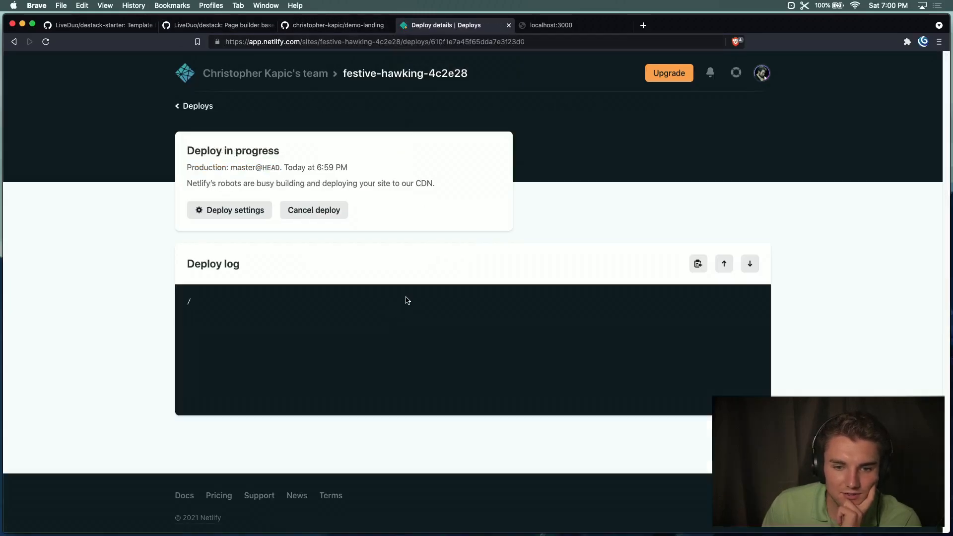
scroll("down", 3)
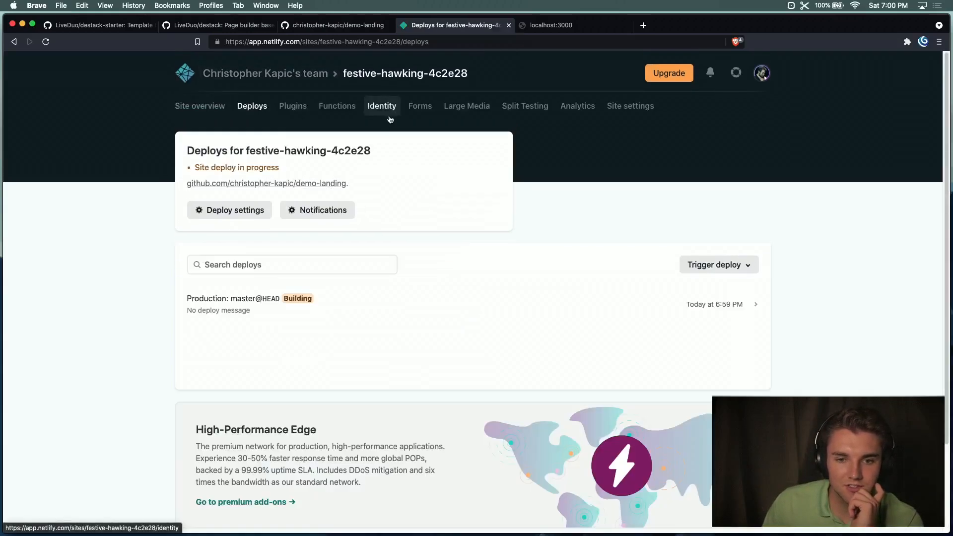
left_click(630, 105)
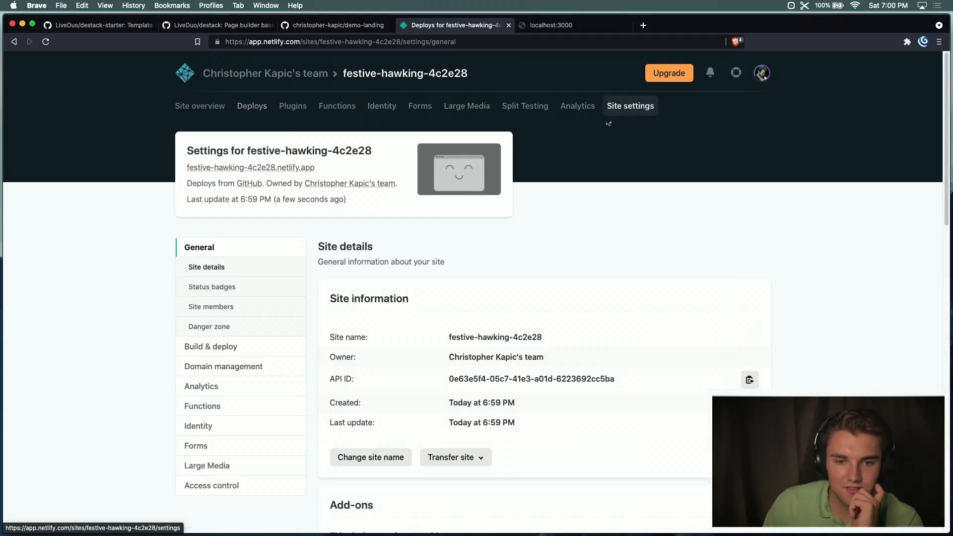
Rename the site from festive-hawking-4c2e28 to destack-example, then view its deploys.
left_click(370, 457)
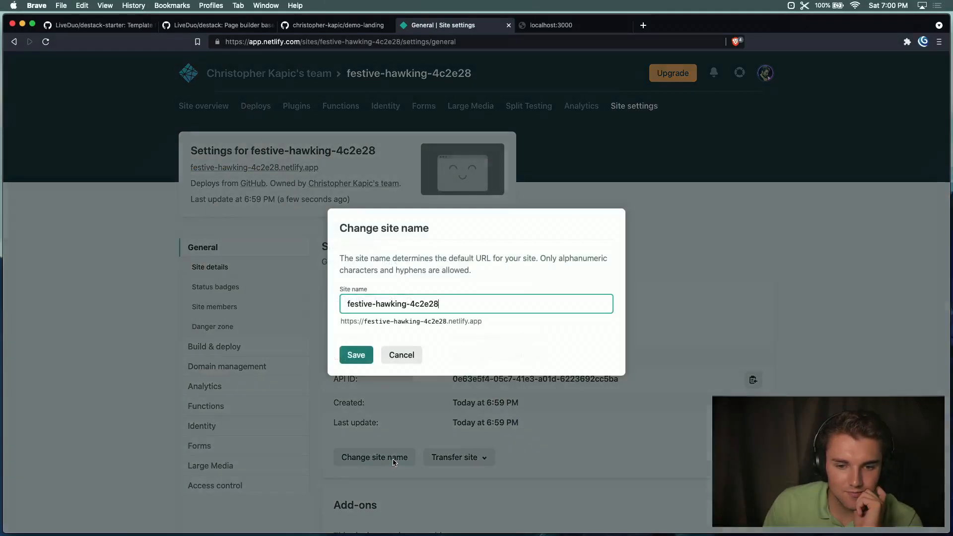
triple_click(476, 304)
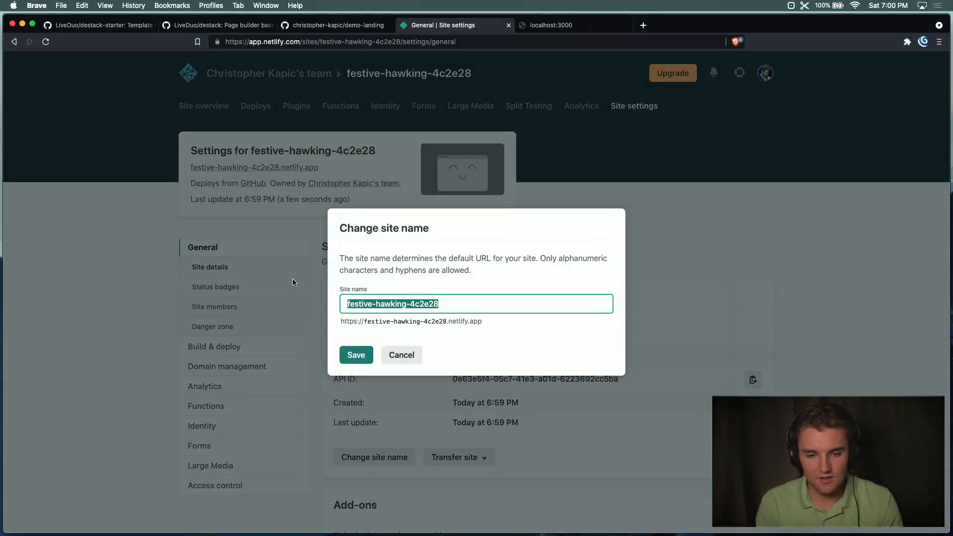
type("destack-exampl")
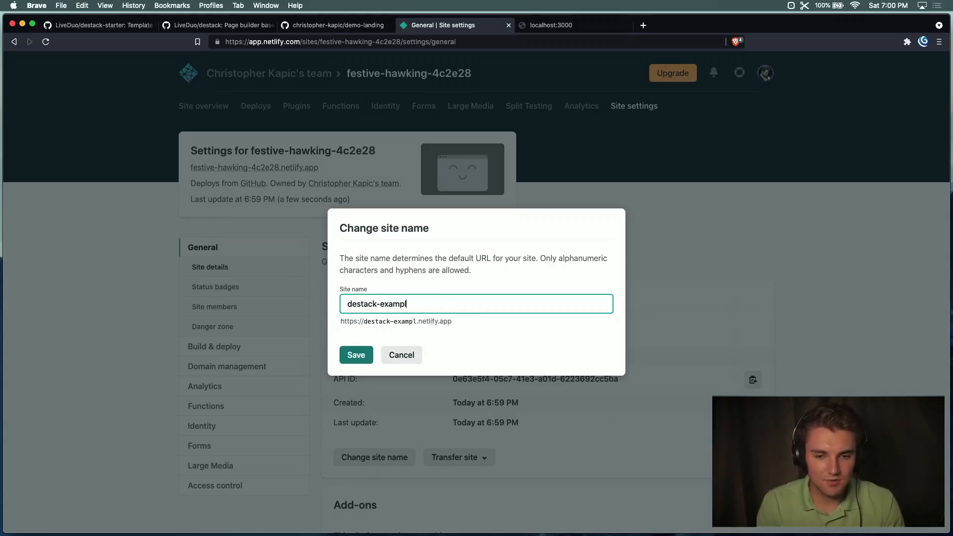
left_click(356, 355)
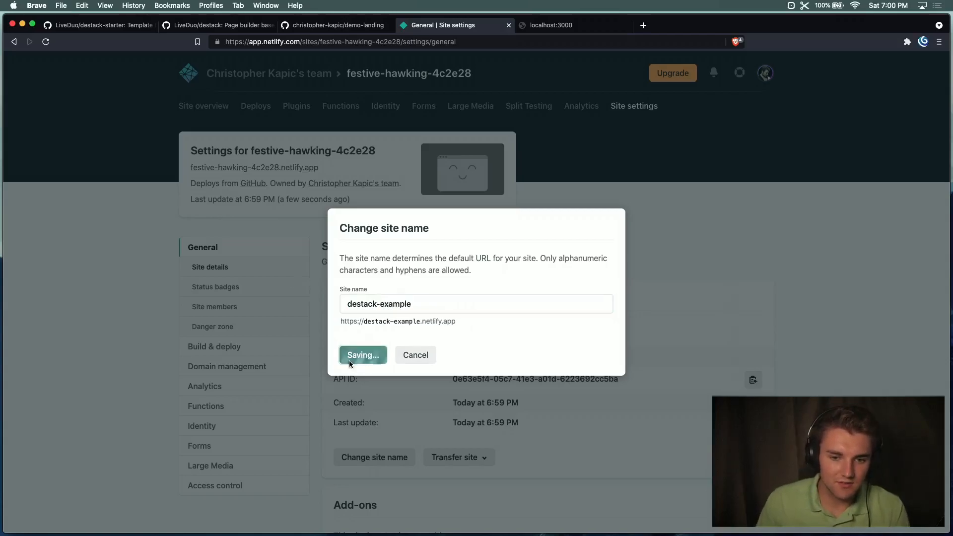
left_click(363, 354)
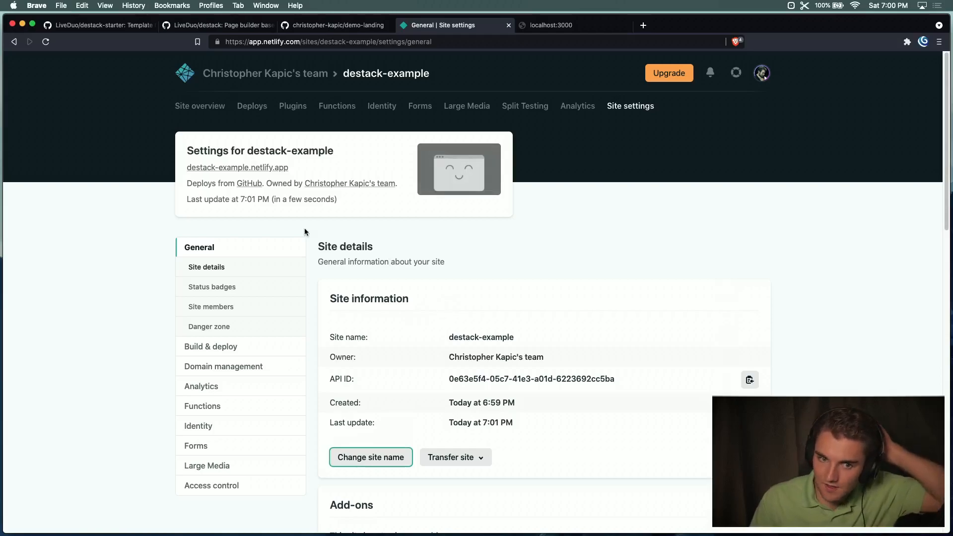
left_click(237, 168)
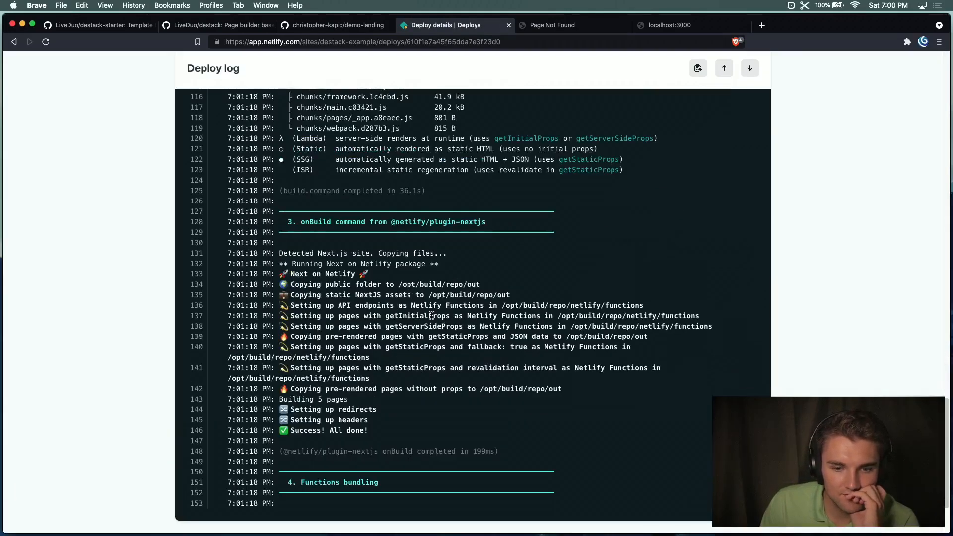
Scroll the deploy log to see the build reach Netlify Build Complete.
scroll("down", 3)
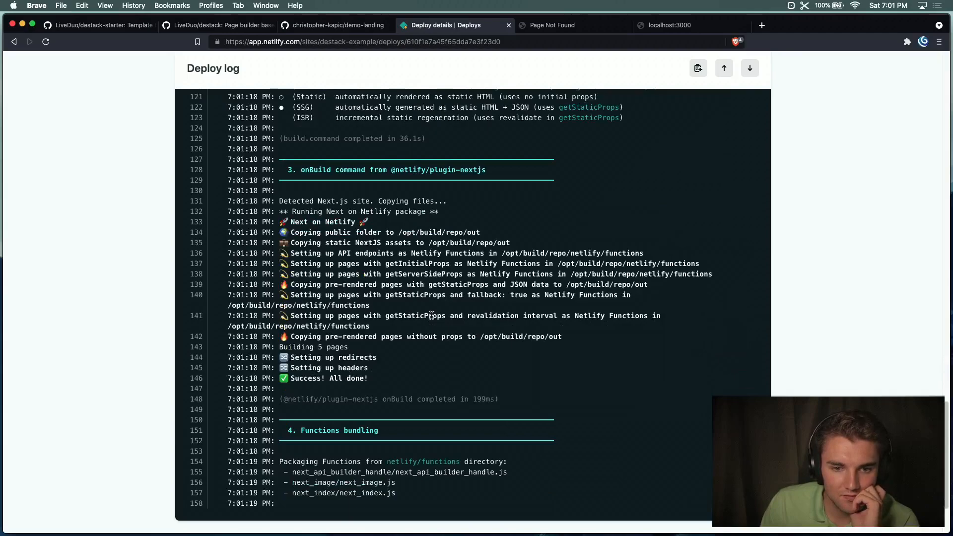
scroll("down", 3)
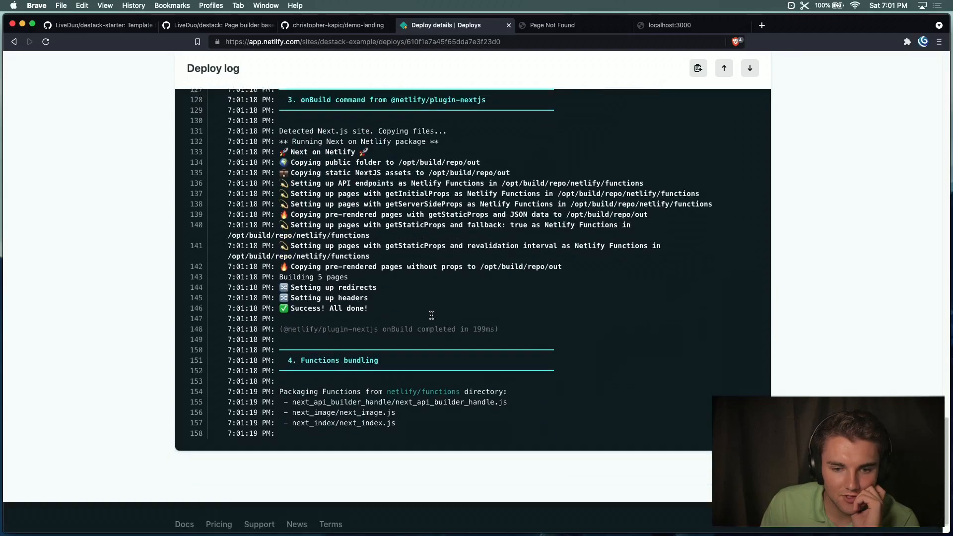
scroll("up", 3)
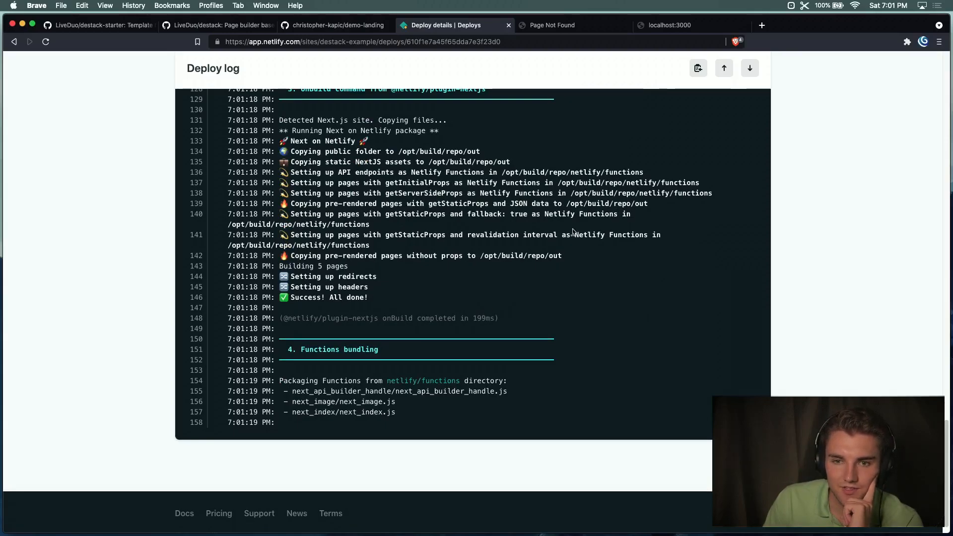
Reload destack-example.netlify.app several times, still getting Page Not Found.
left_click(552, 25)
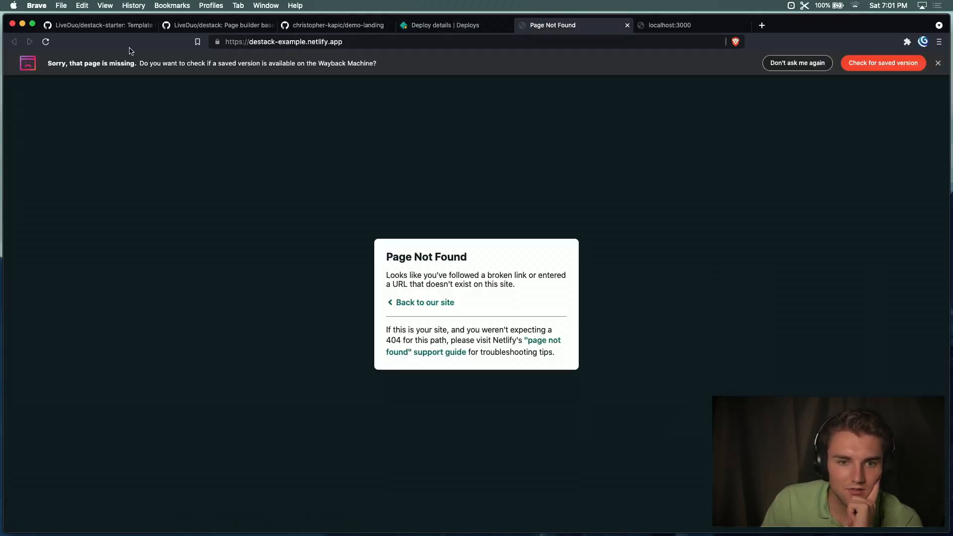
left_click(425, 302)
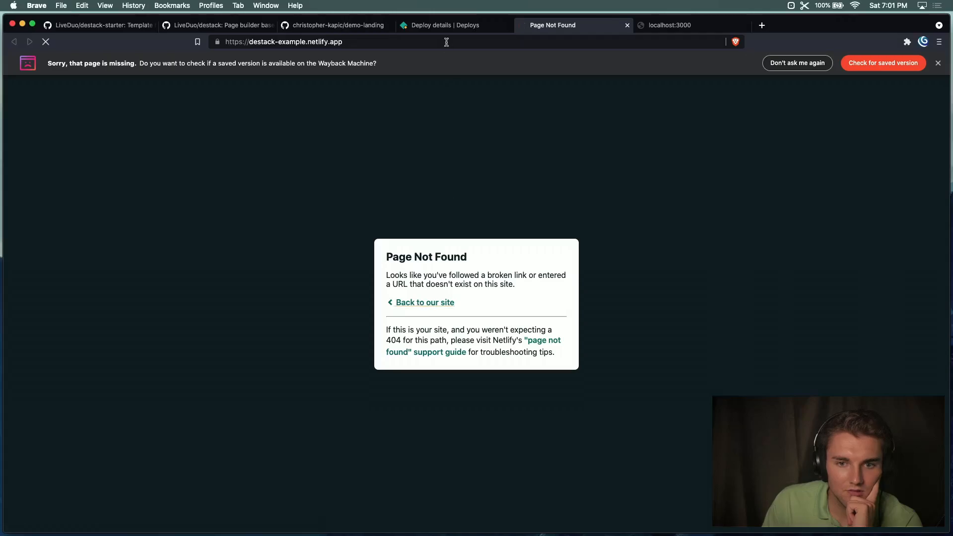
left_click(453, 25)
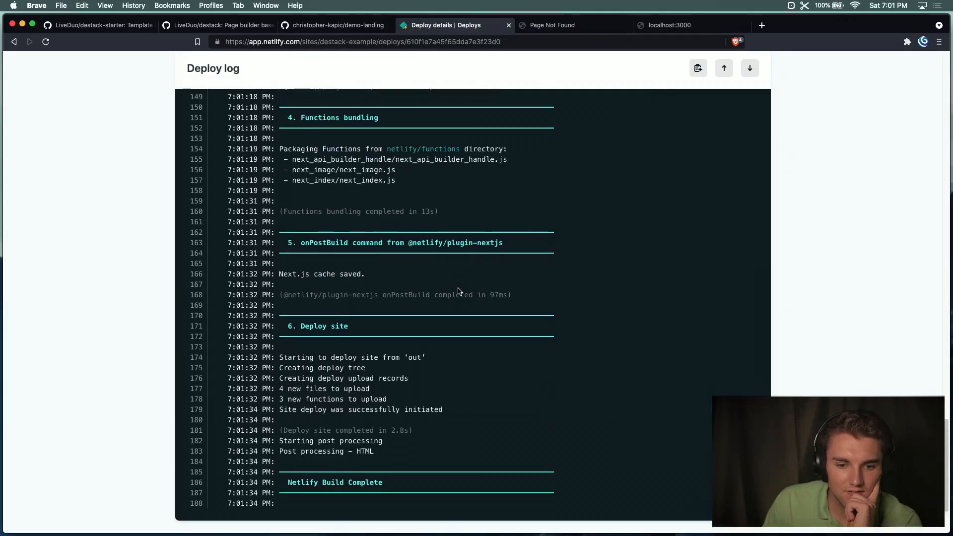
left_click(550, 25)
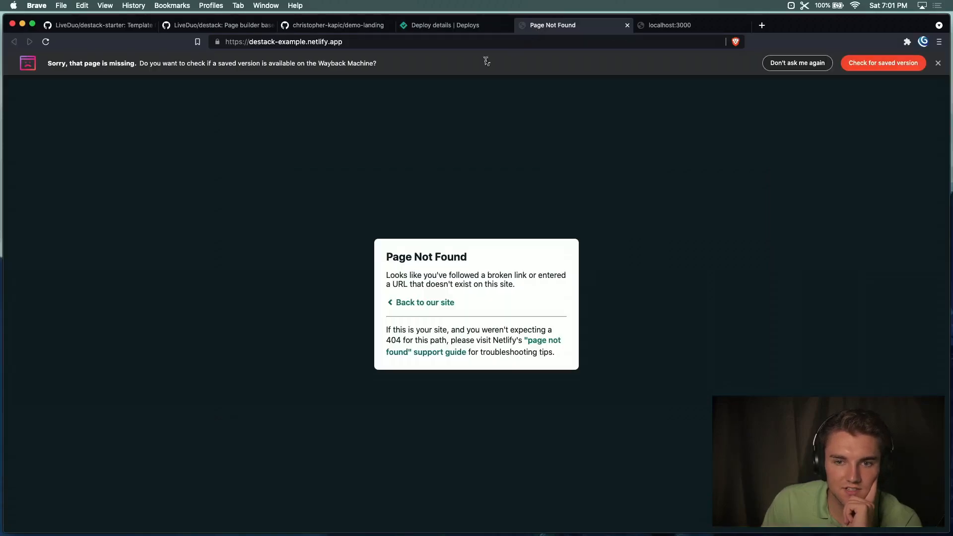
left_click(424, 302)
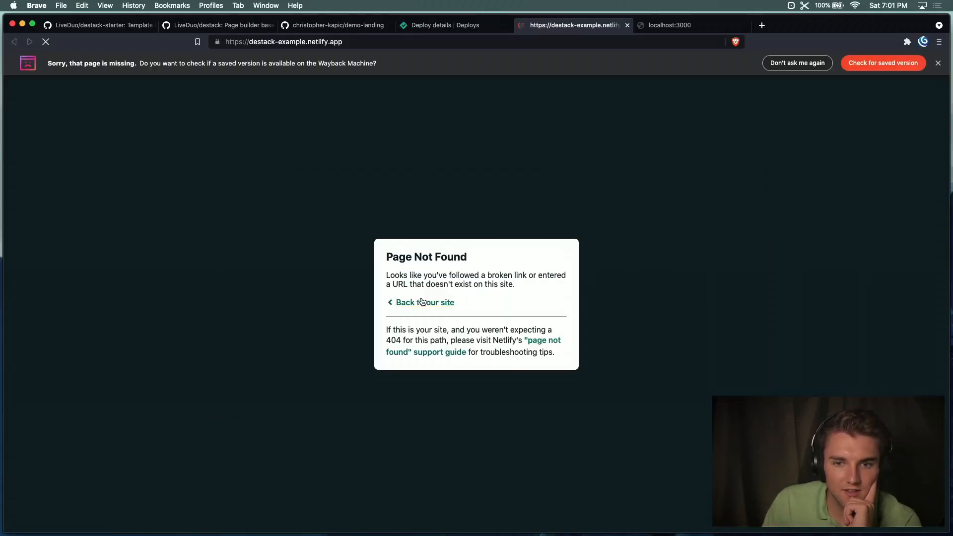
left_click(423, 302)
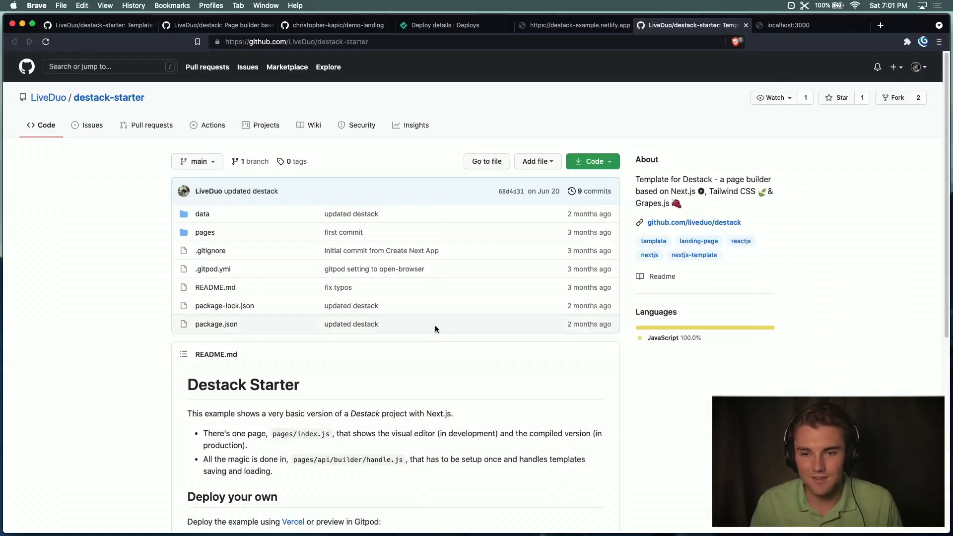
Confirm destack-example.netlify.app shows the Destack hero, then return to destack-starter.
left_click(572, 25)
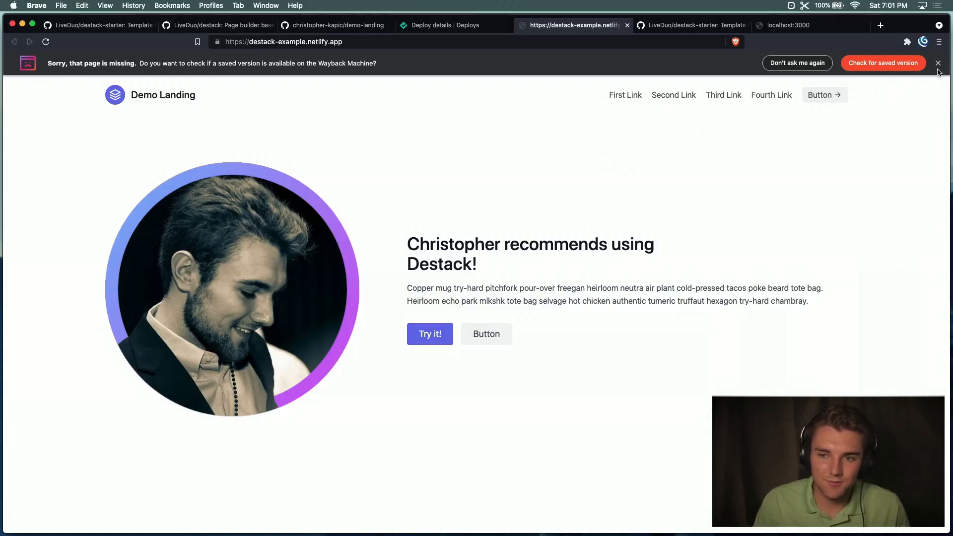
left_click(937, 62)
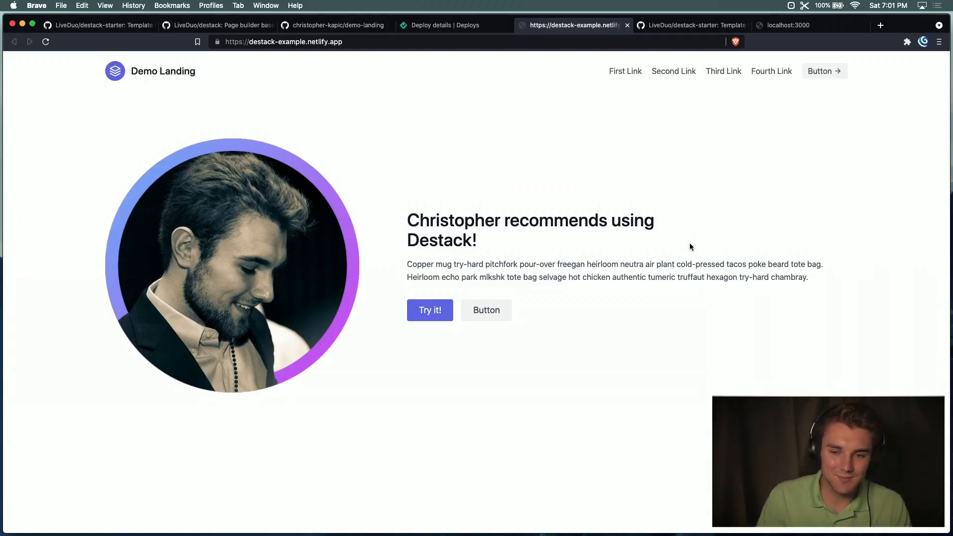
mouse_move(707, 255)
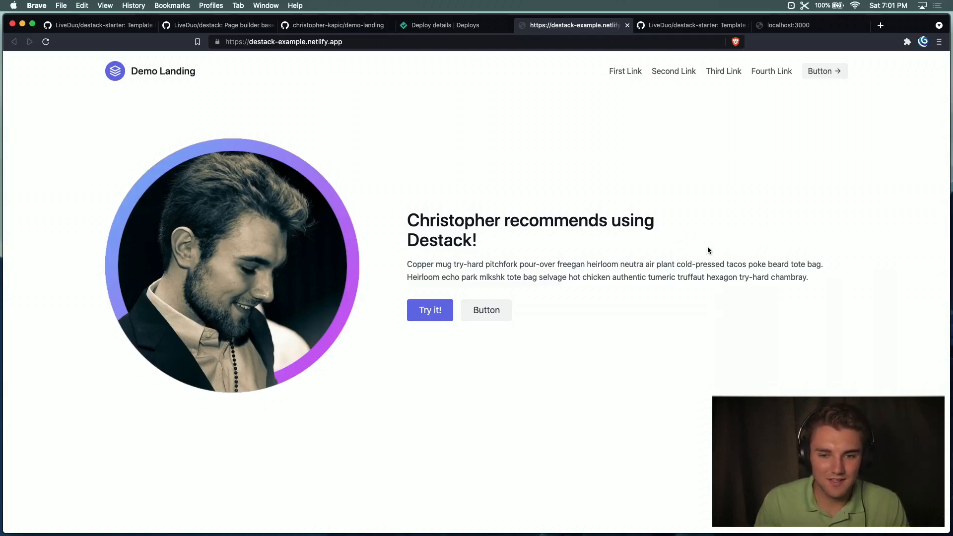
mouse_move(411, 87)
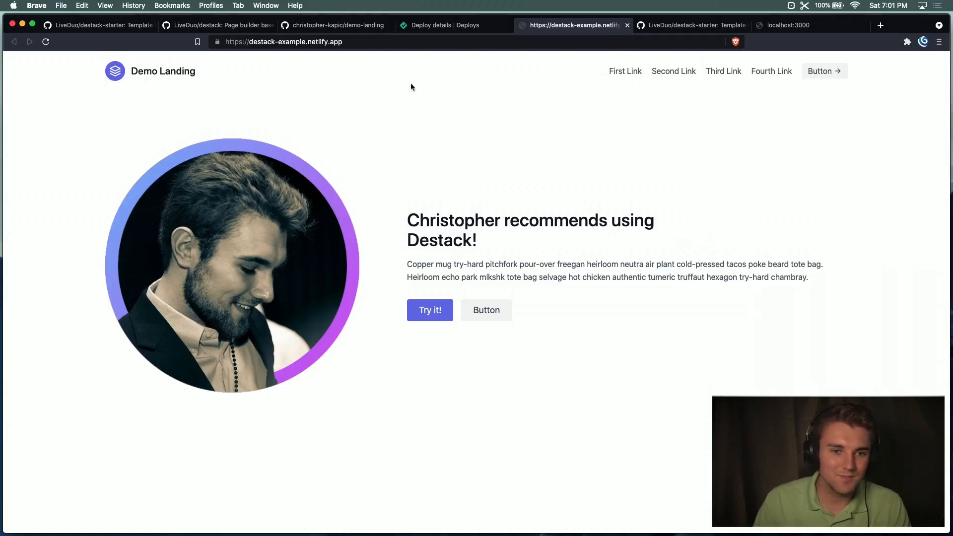
left_click(98, 25)
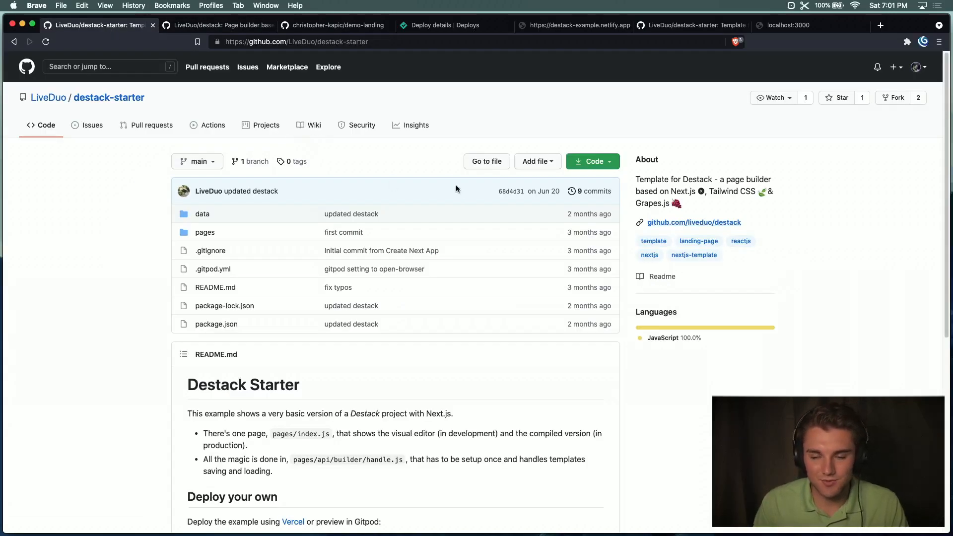
mouse_move(471, 198)
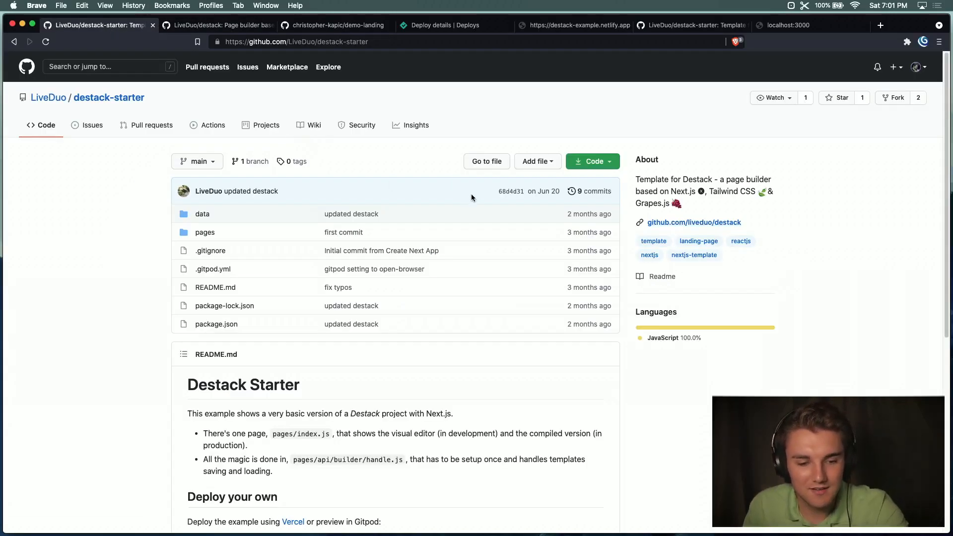